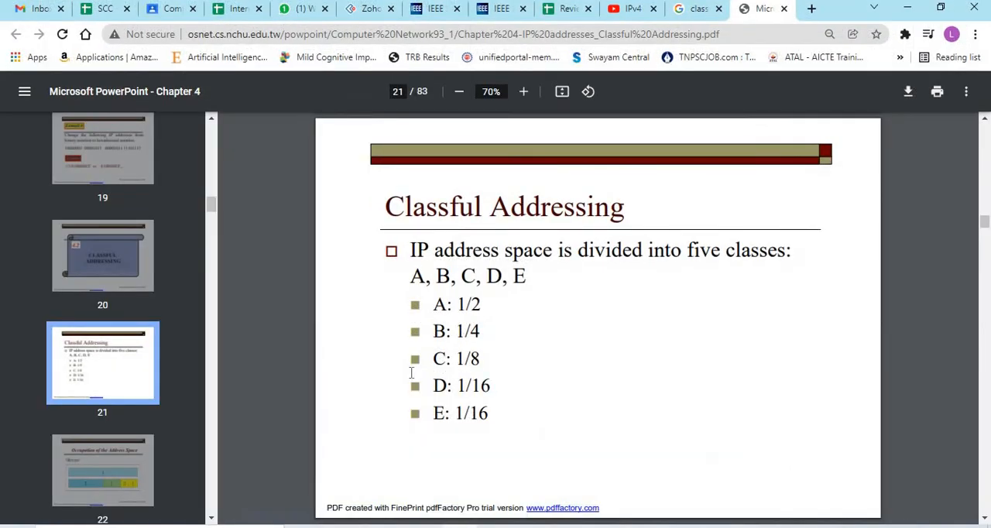
Scroll the Chapter 4 slides down from slide 21 toward the binary class-finding table on page 23
scroll(down, 3)
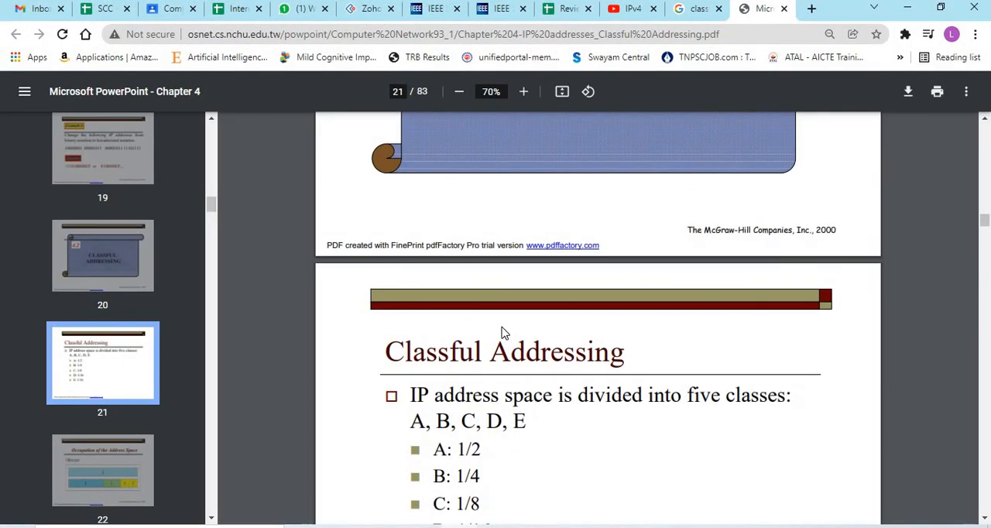
scroll(down, 3)
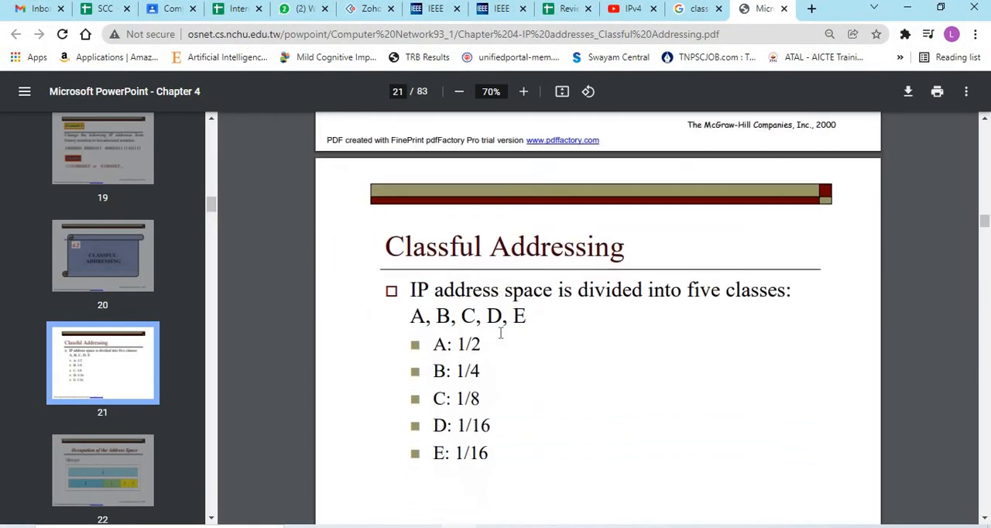
scroll(down, 3)
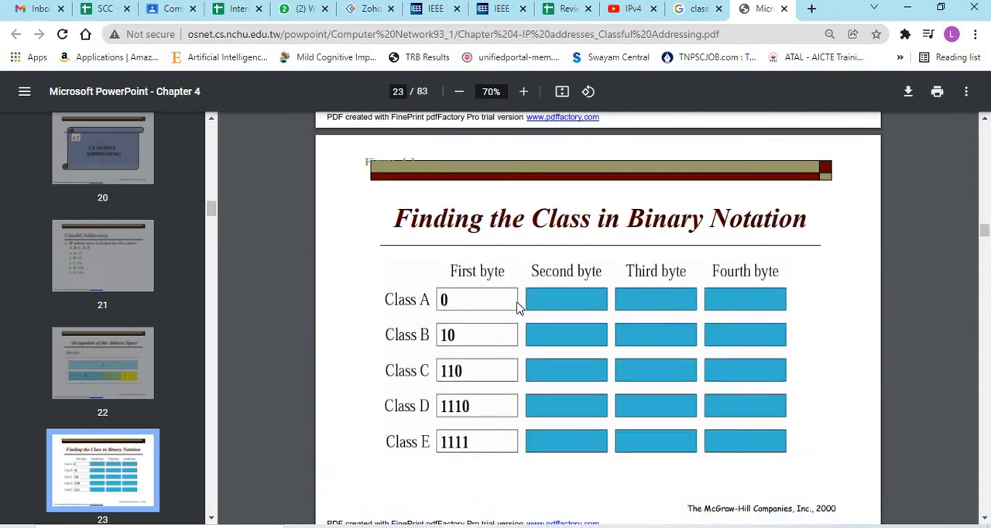
mouse_move(491, 314)
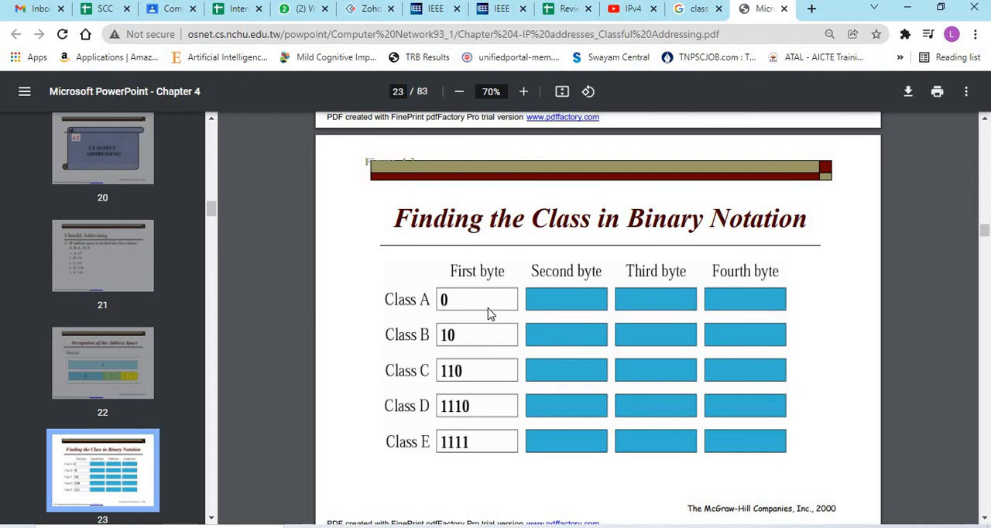
mouse_move(509, 300)
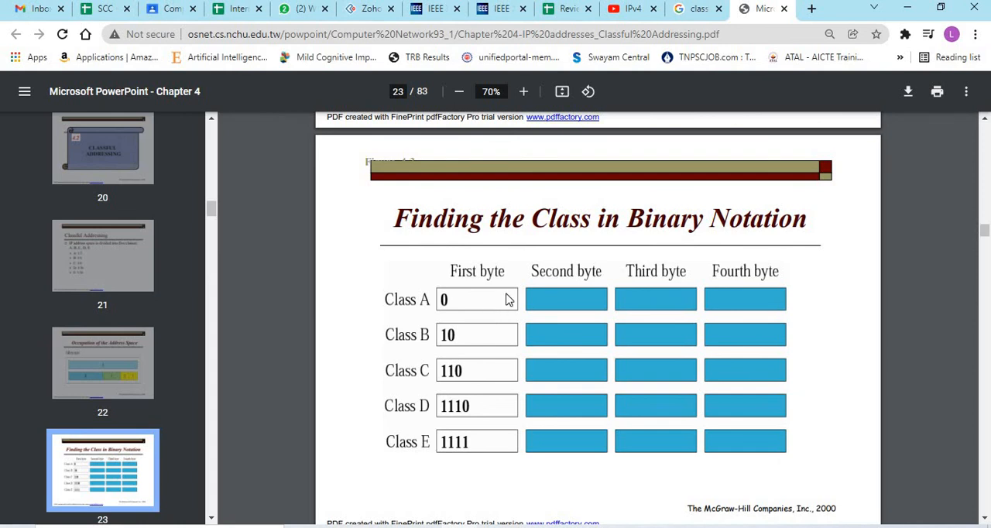
mouse_move(664, 305)
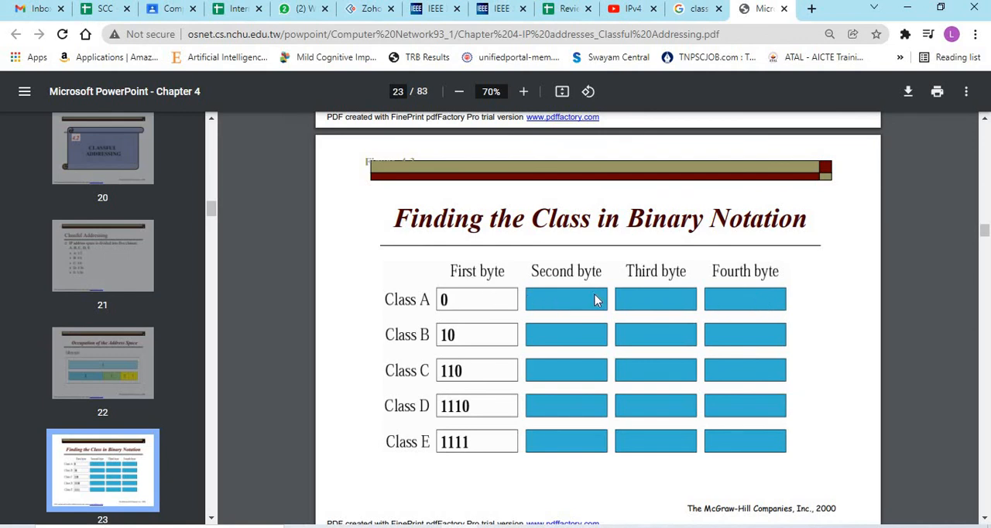
mouse_move(443, 302)
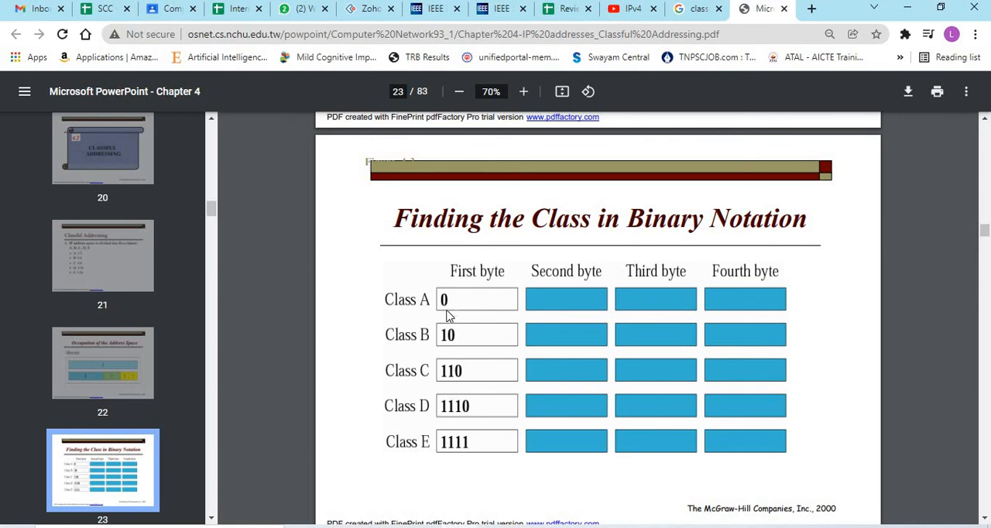
mouse_move(499, 368)
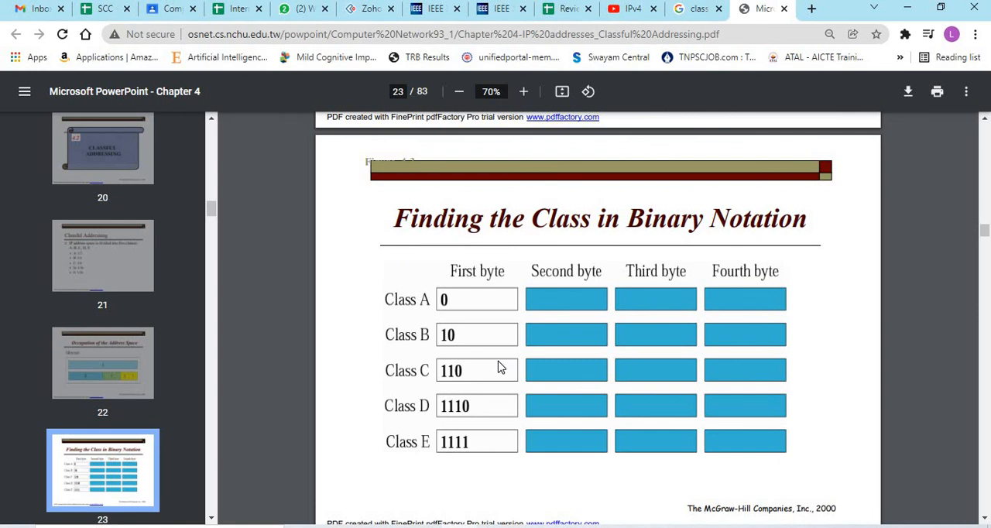
mouse_move(481, 362)
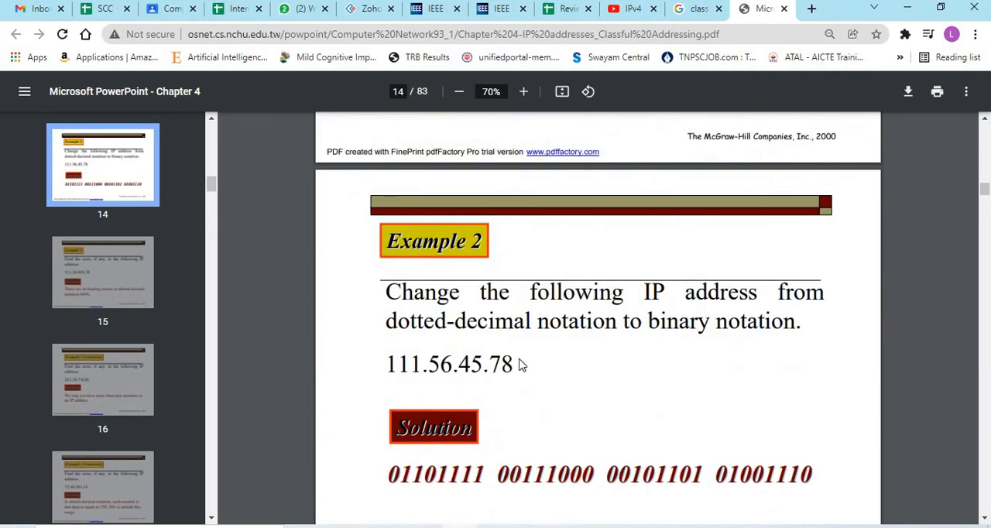
Scroll briefly to page 24's flowchart, then settle on page 23's binary class table
scroll(down, 3)
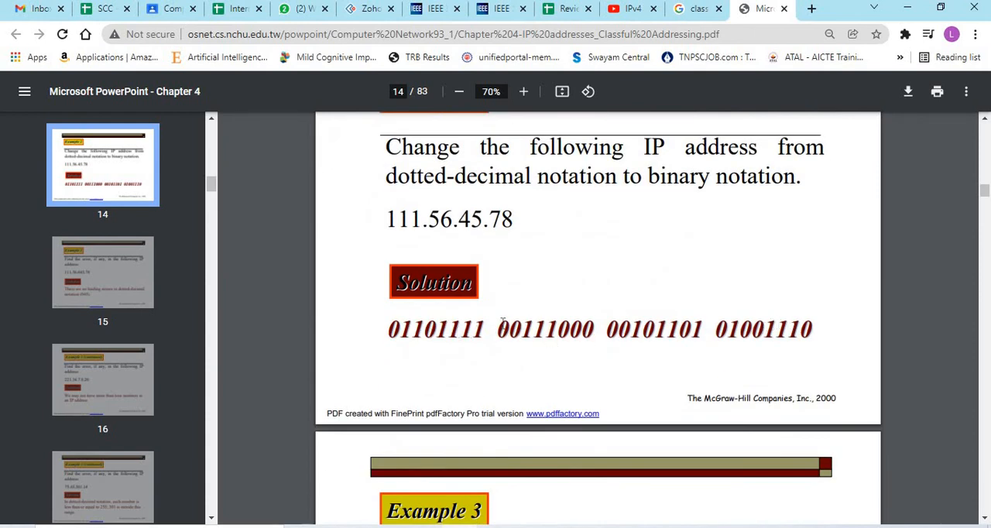
scroll(down, 3)
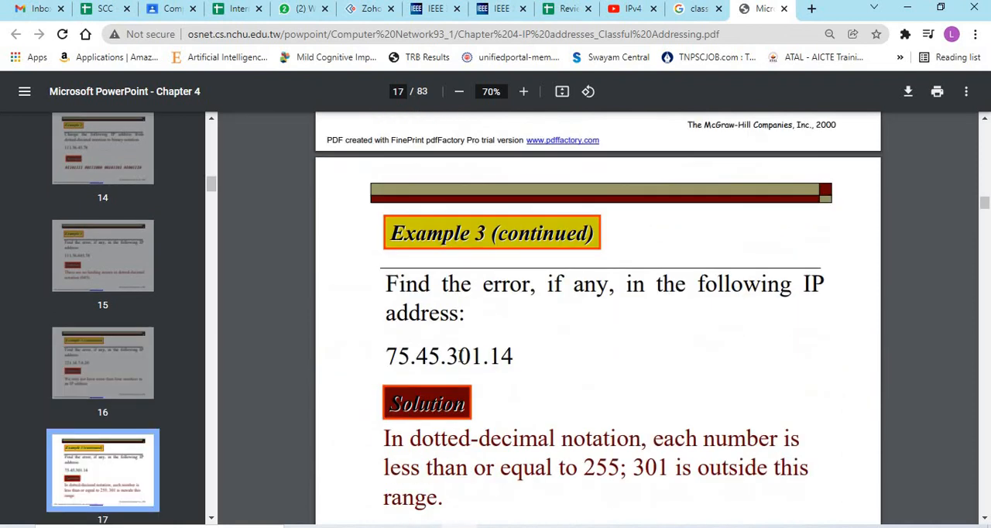
scroll(down, 3)
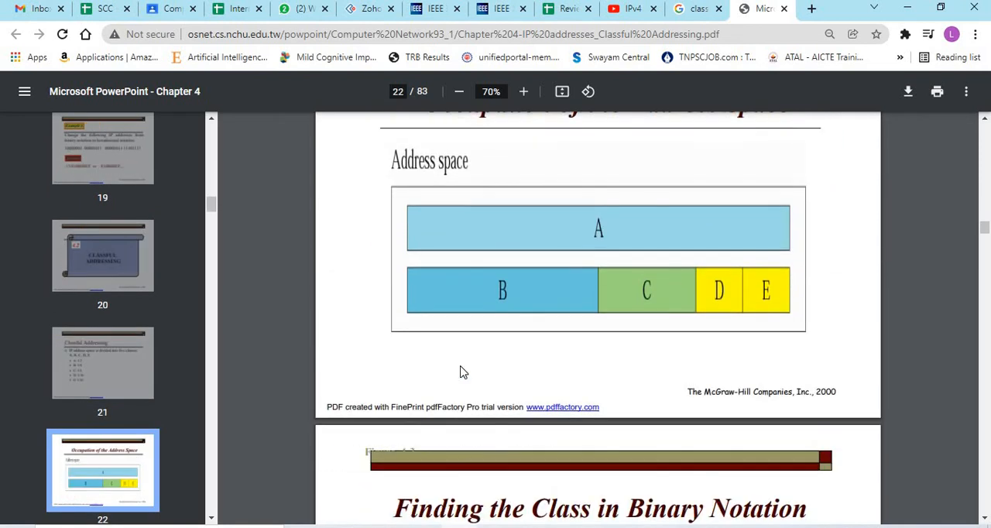
scroll(down, 3)
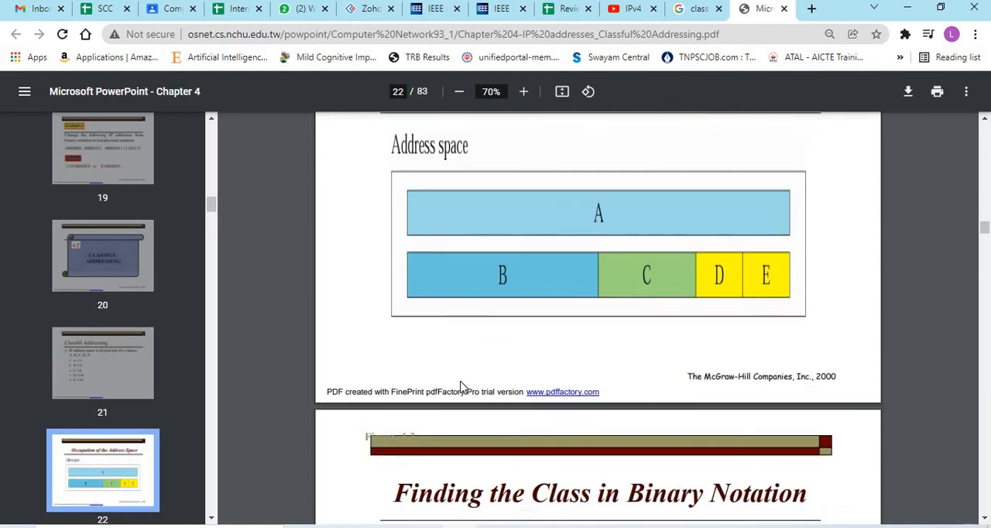
scroll(down, 3)
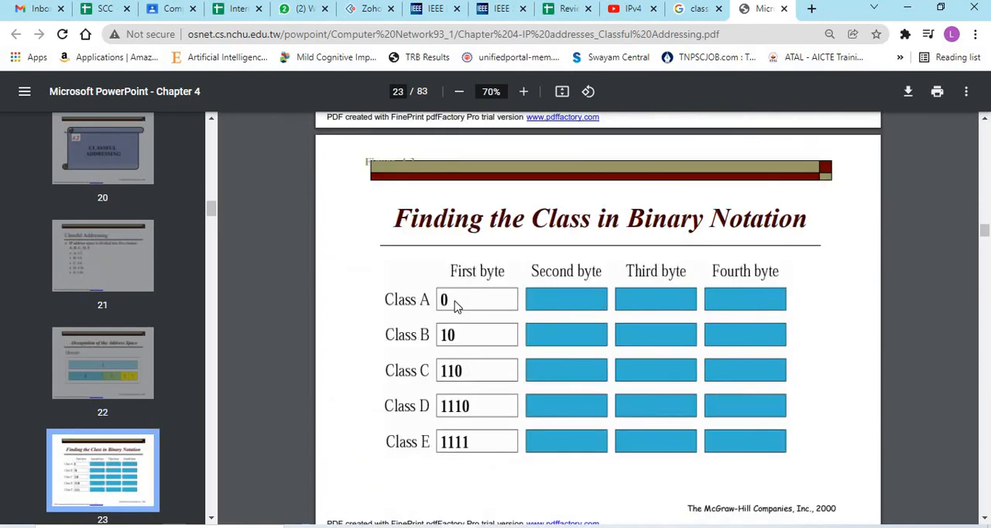
mouse_move(365, 289)
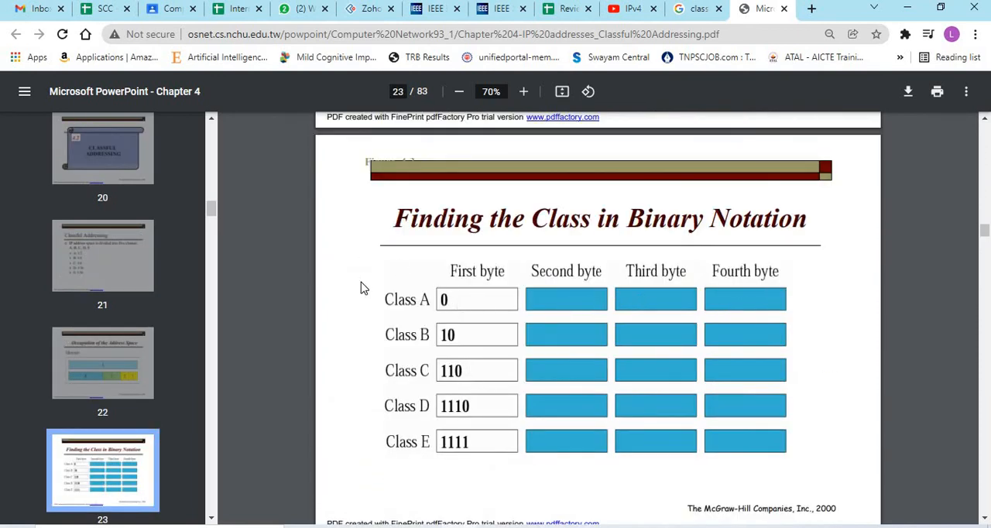
mouse_move(395, 345)
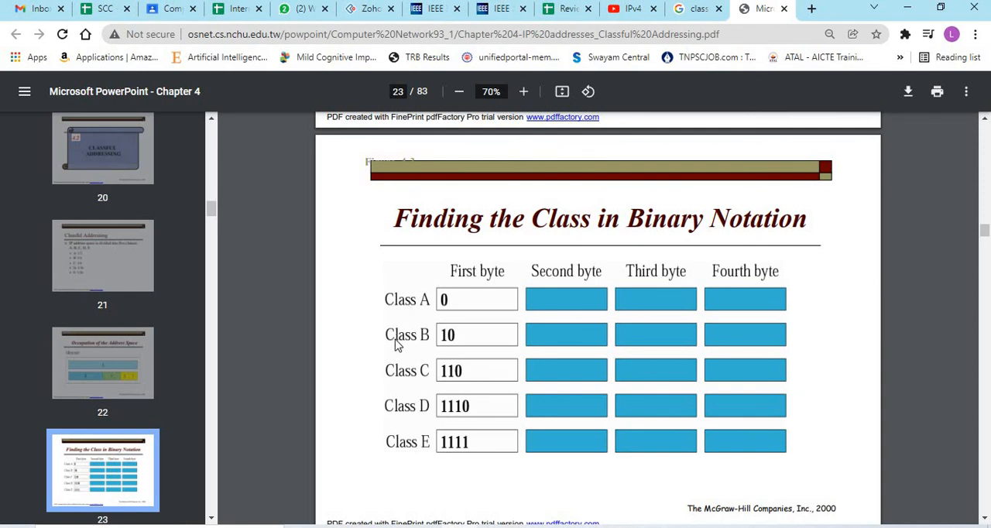
mouse_move(395, 434)
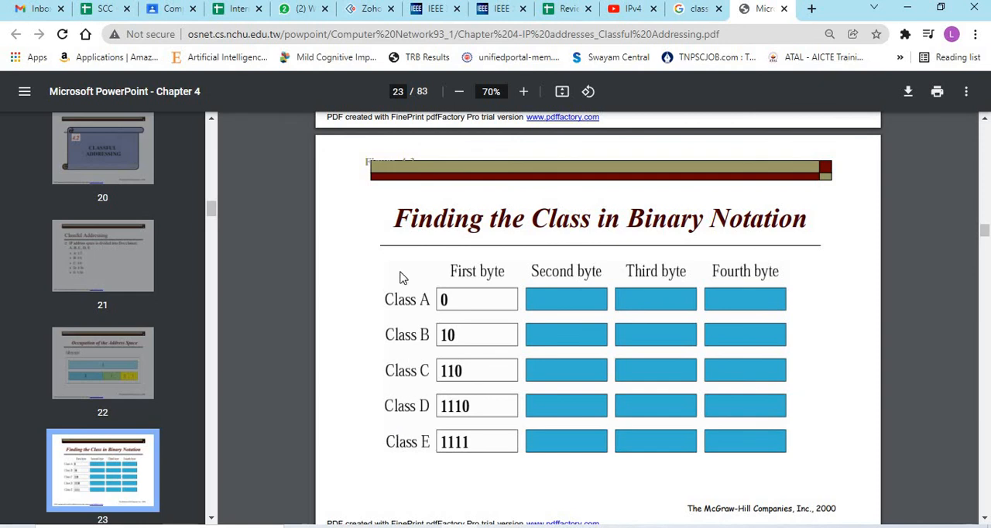
mouse_move(420, 458)
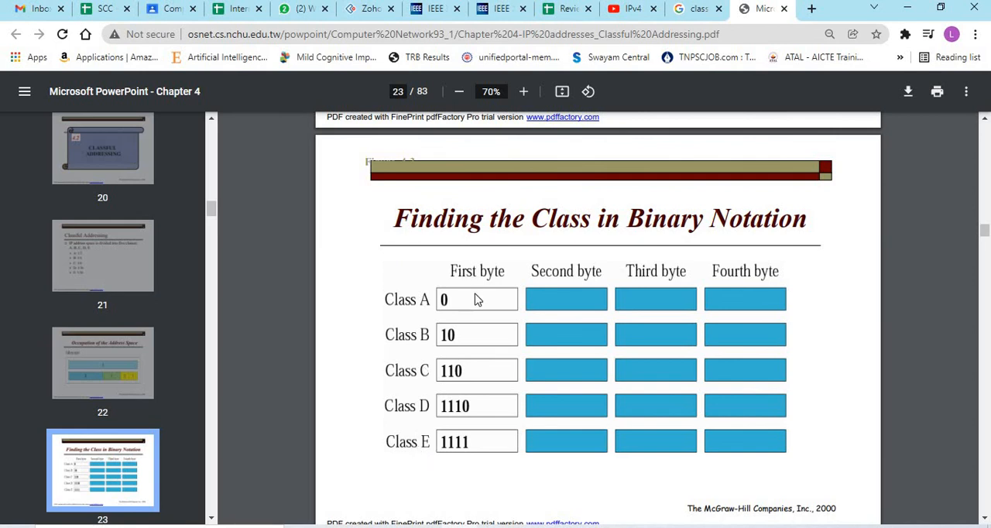
mouse_move(471, 470)
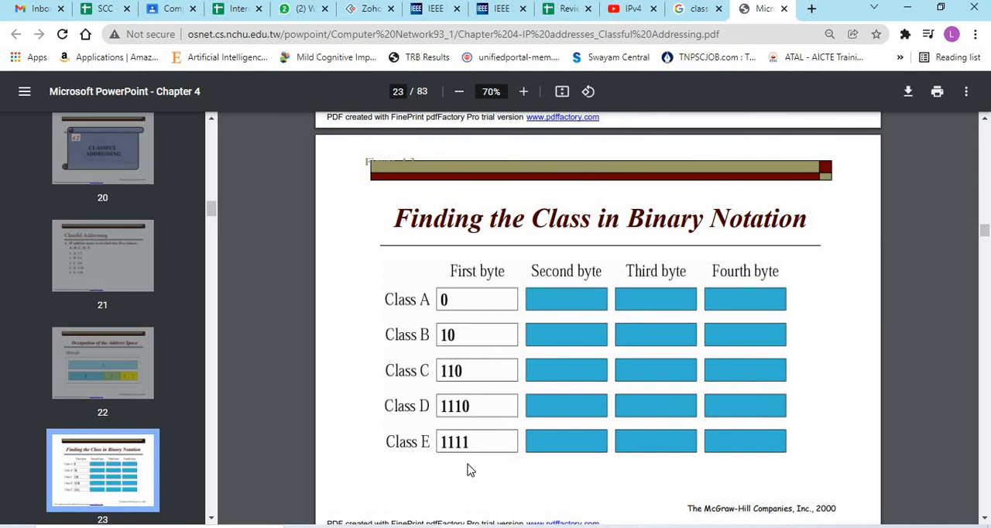
mouse_move(415, 329)
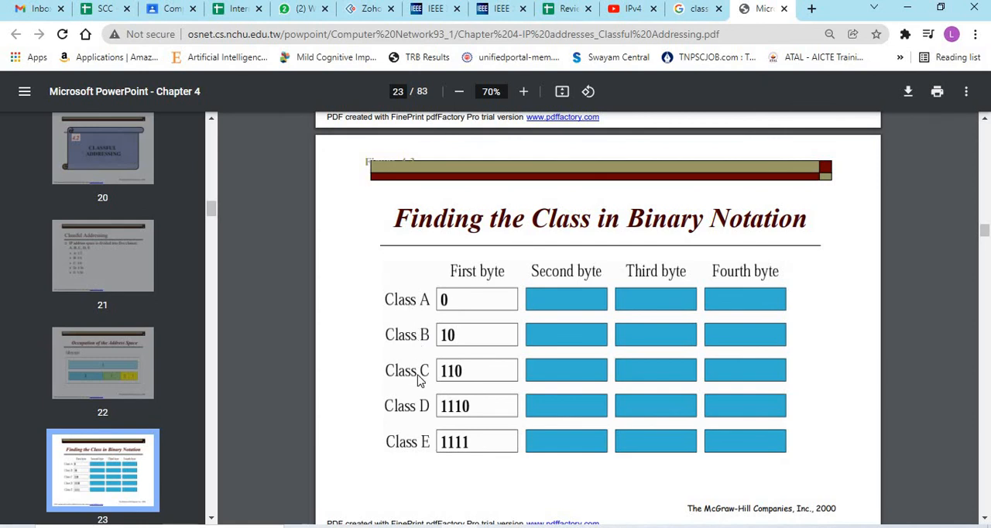
mouse_move(418, 415)
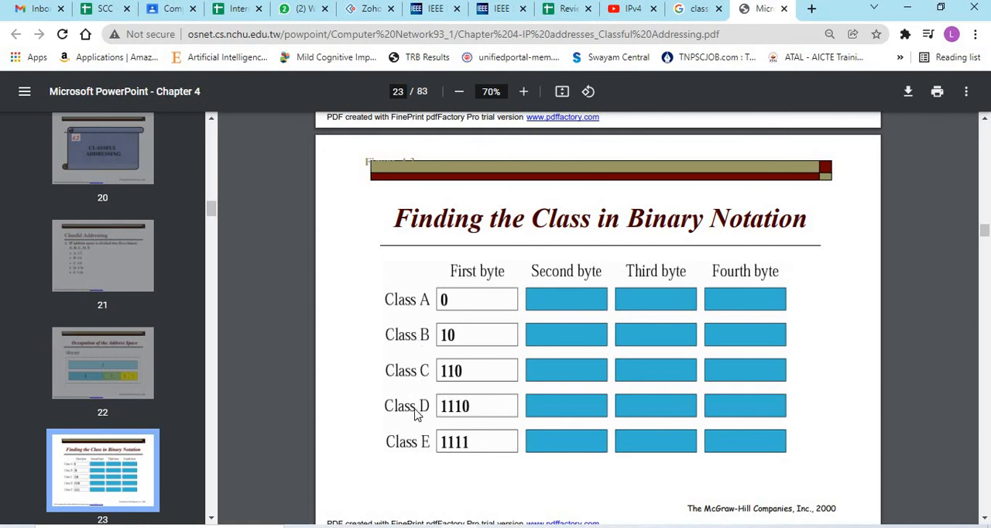
scroll(down, 3)
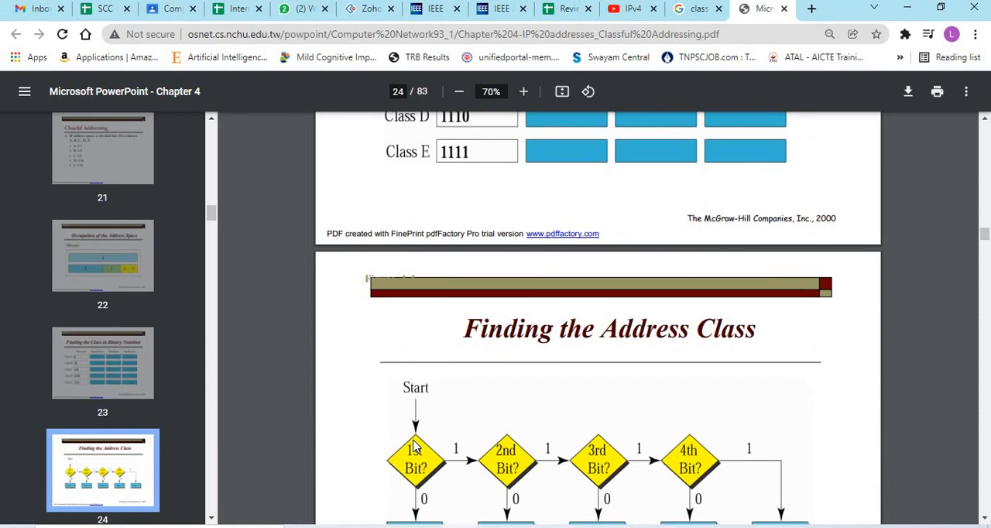
scroll(down, 3)
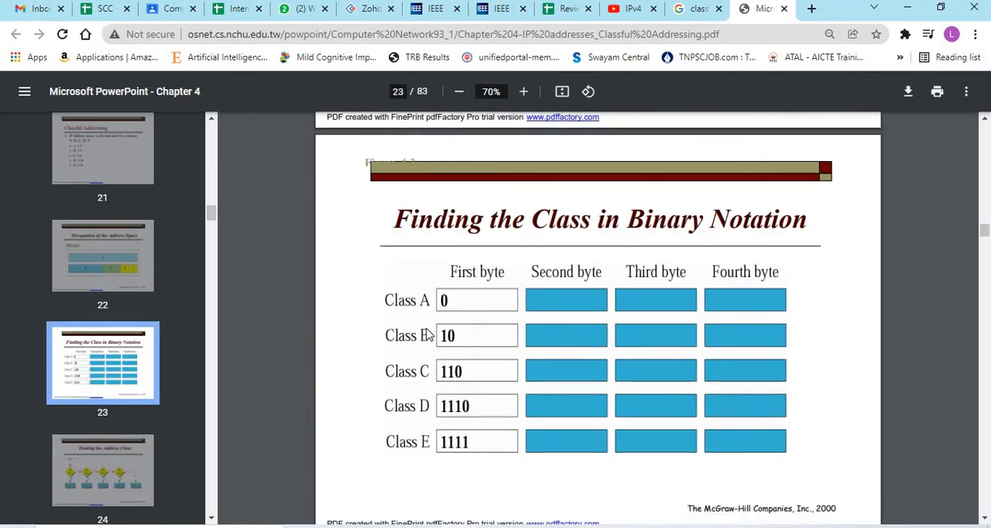
scroll(down, 3)
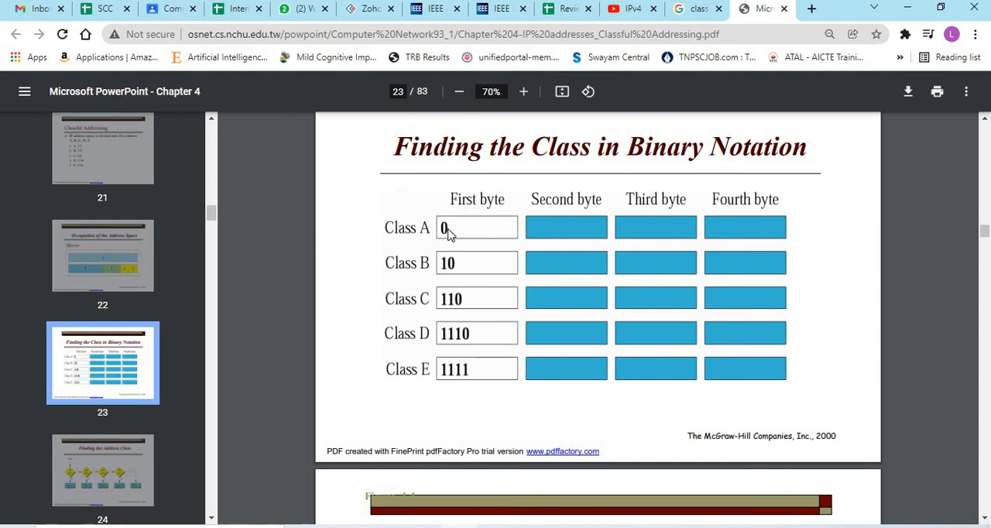
mouse_move(408, 245)
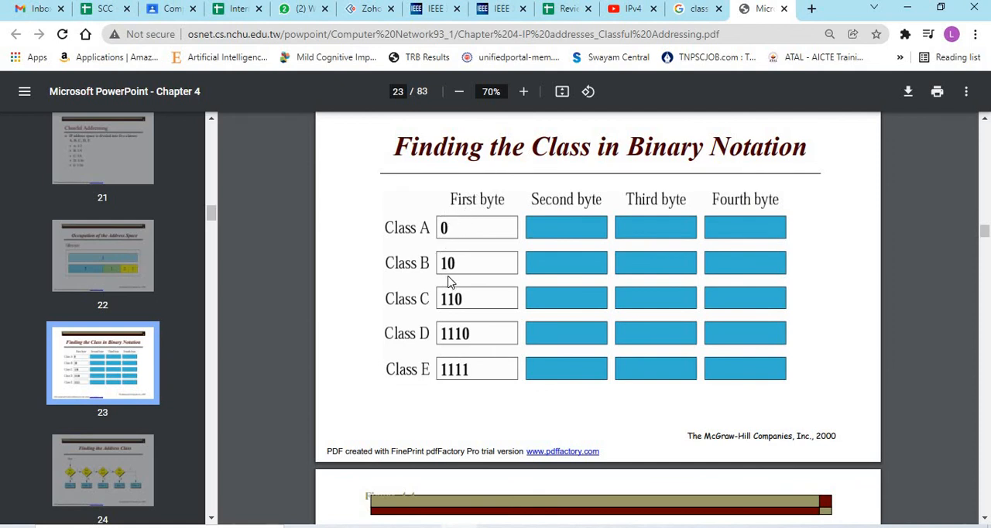
mouse_move(416, 284)
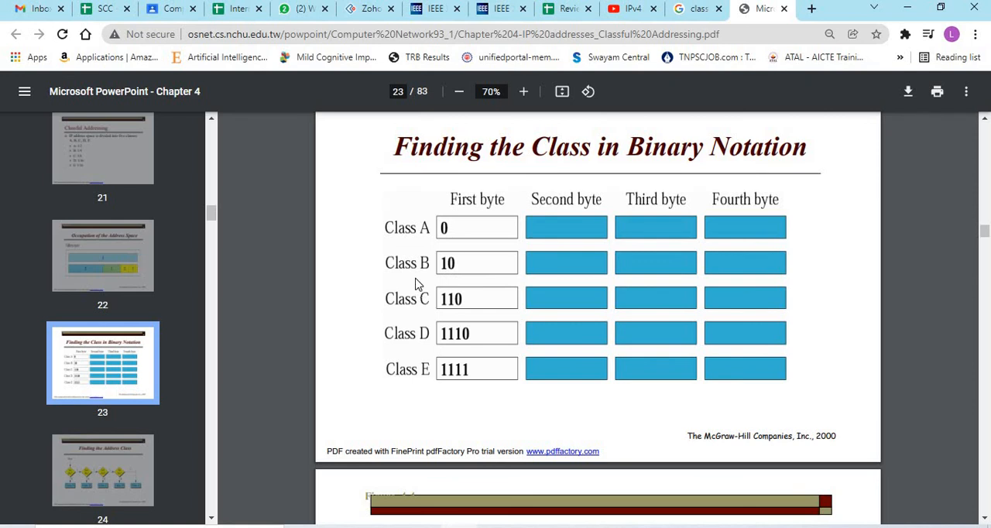
mouse_move(470, 323)
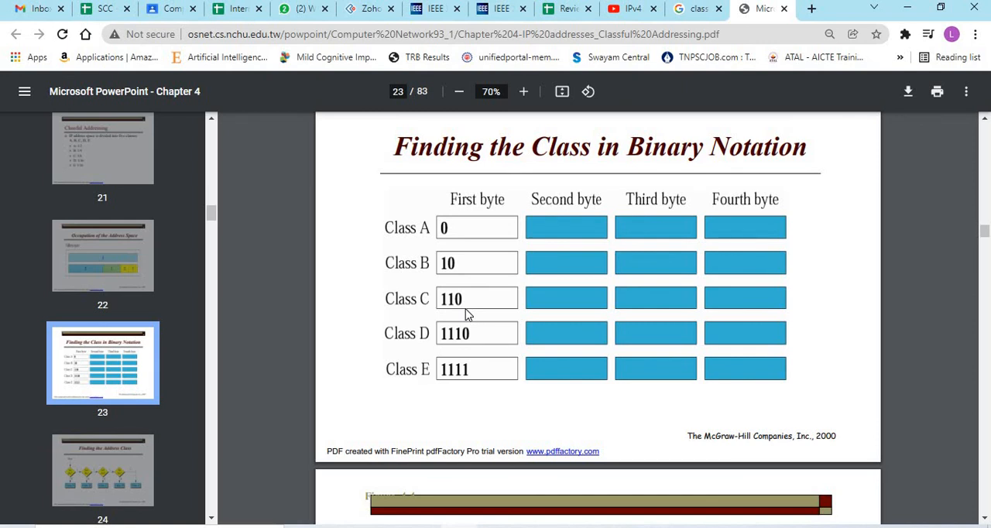
mouse_move(453, 350)
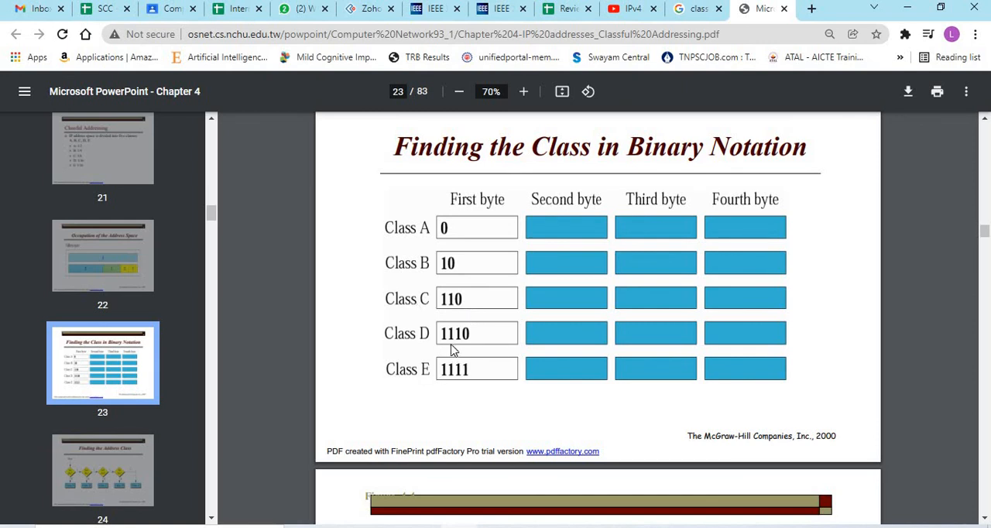
Scroll down to page 24's flowchart leading from Start to Classes A through E
scroll(down, 3)
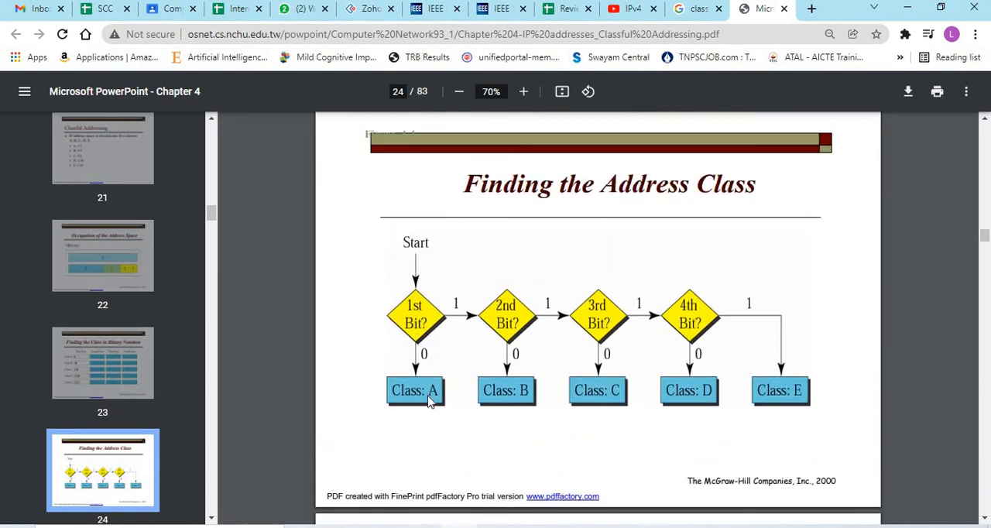
mouse_move(448, 317)
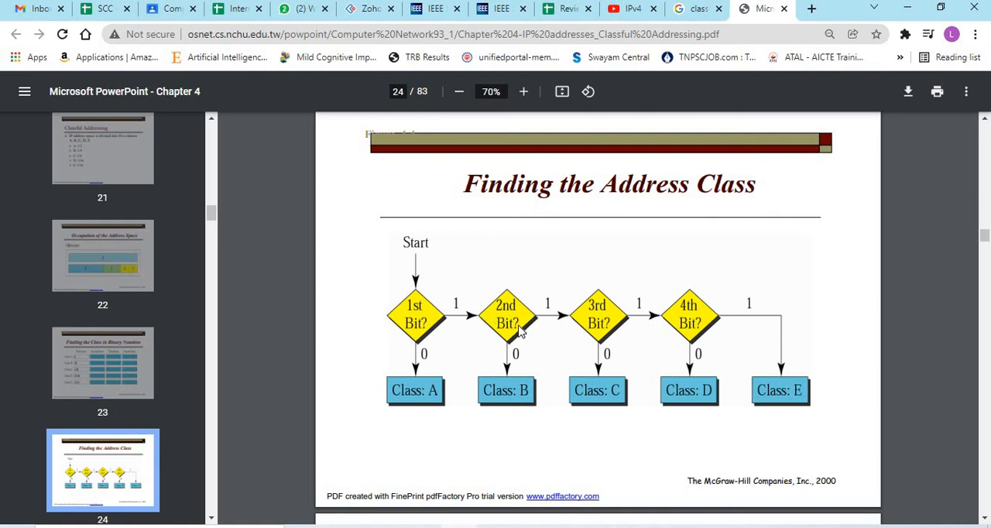
mouse_move(522, 409)
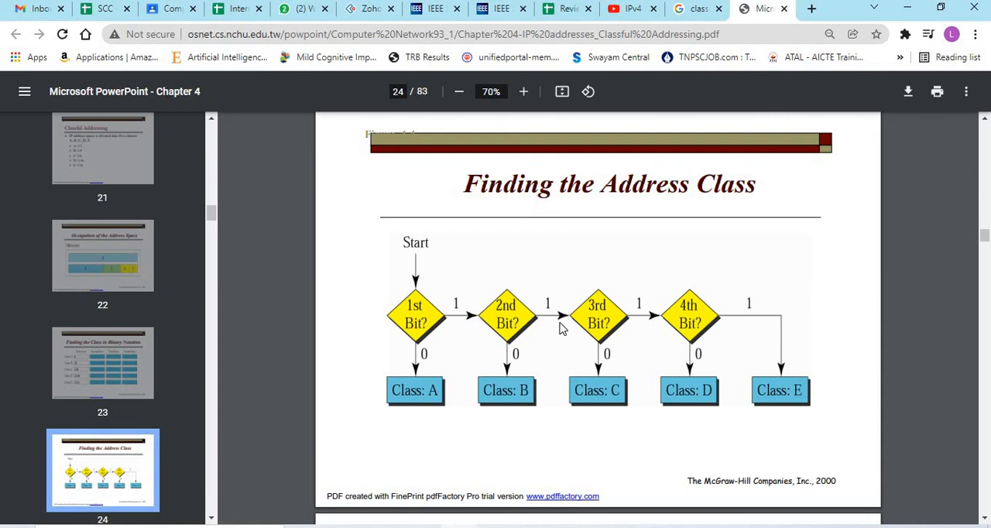
mouse_move(456, 314)
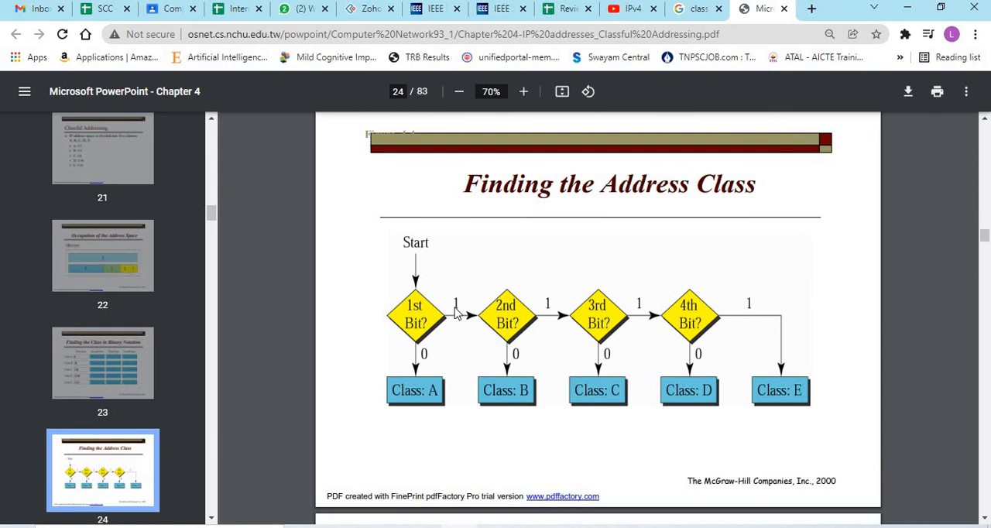
mouse_move(614, 387)
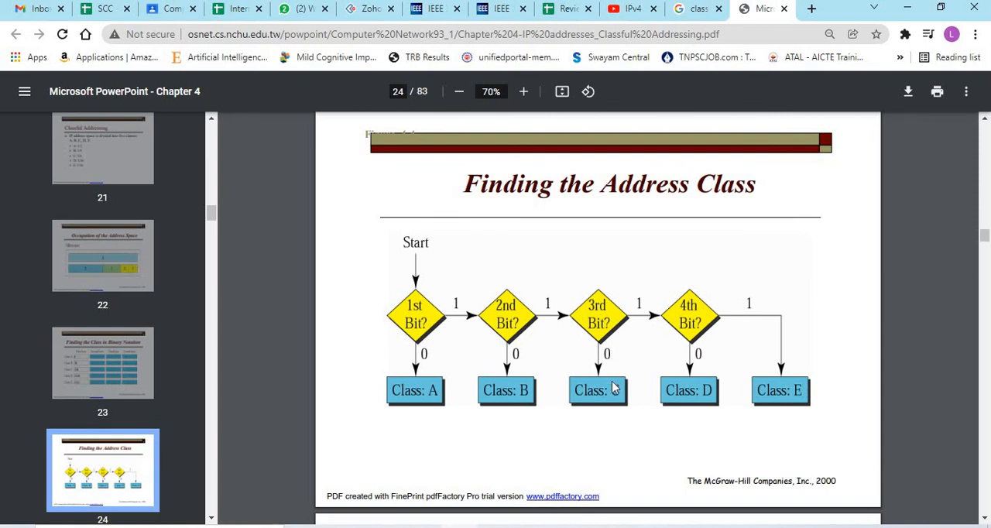
mouse_move(701, 403)
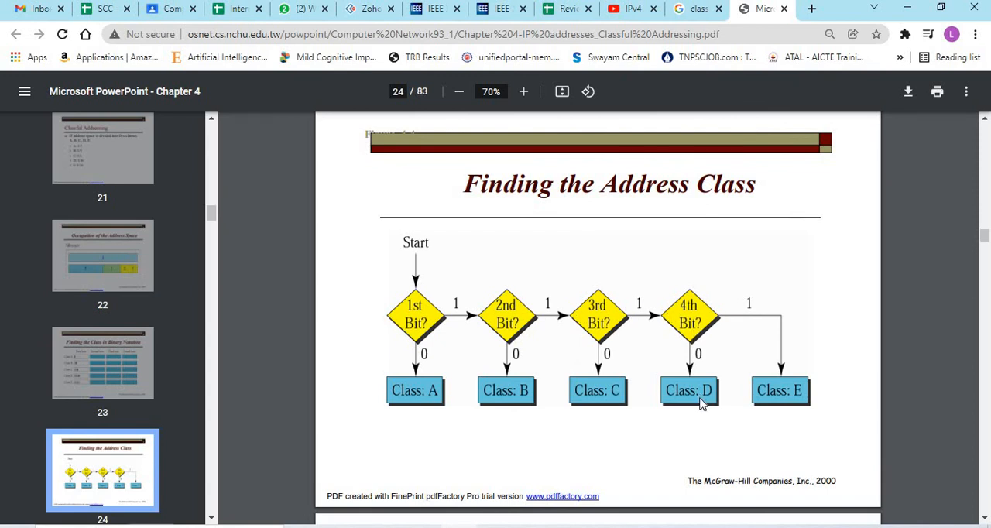
mouse_move(742, 304)
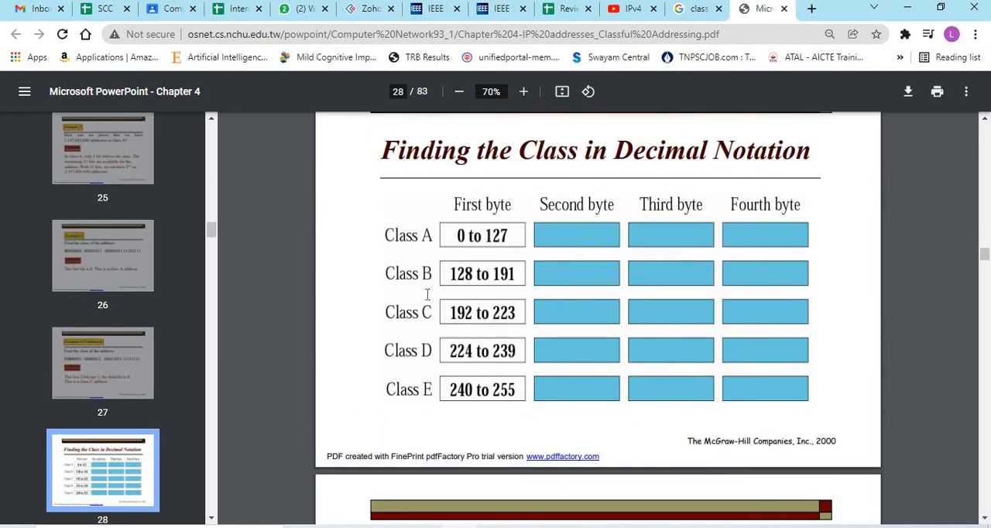
mouse_move(477, 248)
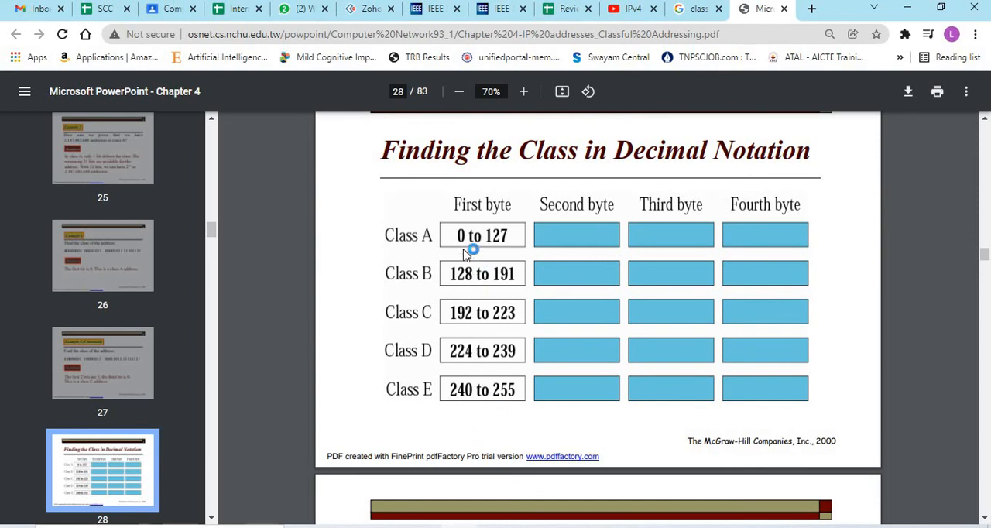
mouse_move(504, 254)
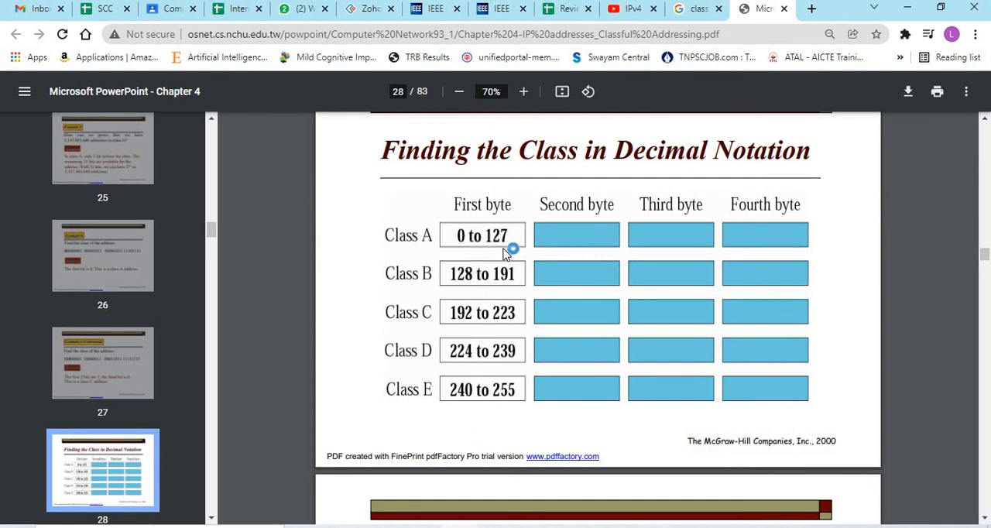
mouse_move(480, 306)
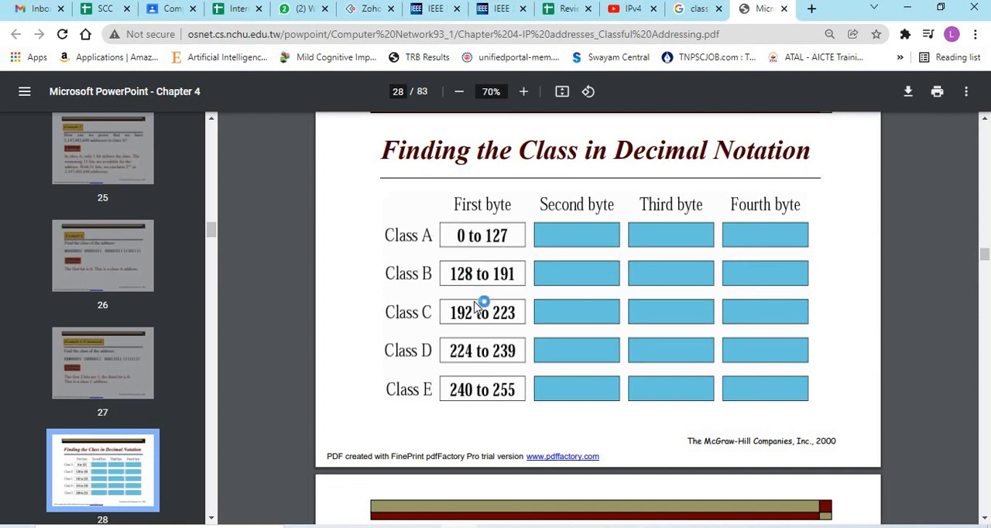
mouse_move(505, 293)
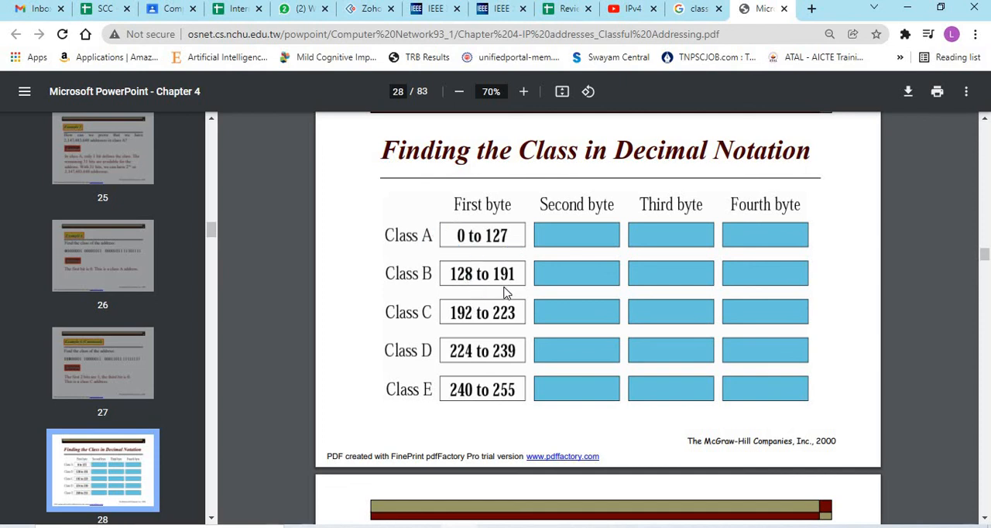
mouse_move(526, 335)
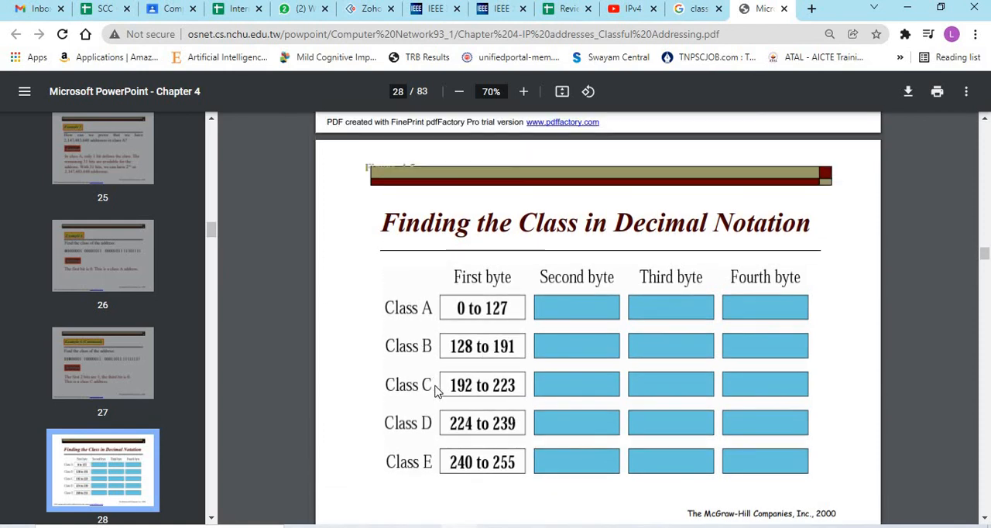
Scroll through the decimal-notation table and Example 7 pages to the Netid and Hostid diagram
scroll(down, 3)
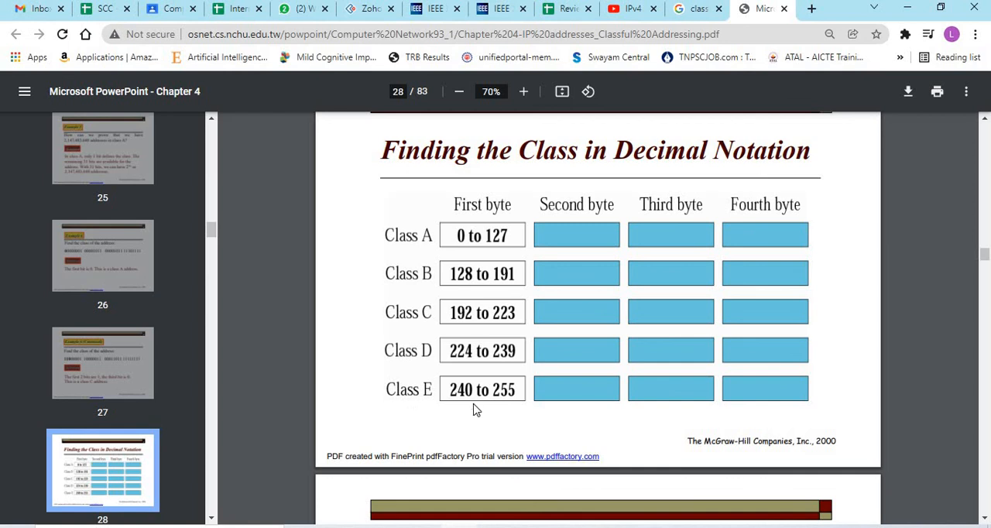
scroll(down, 3)
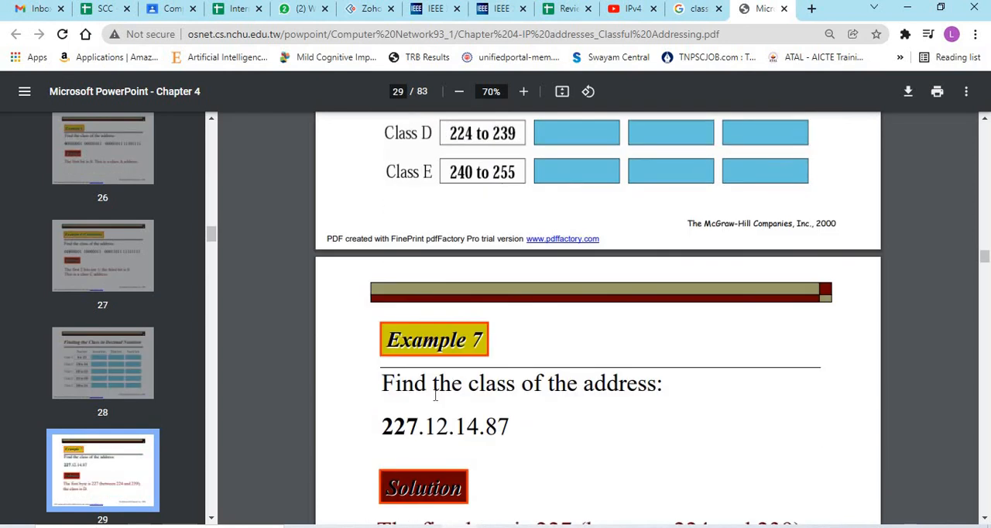
scroll(down, 3)
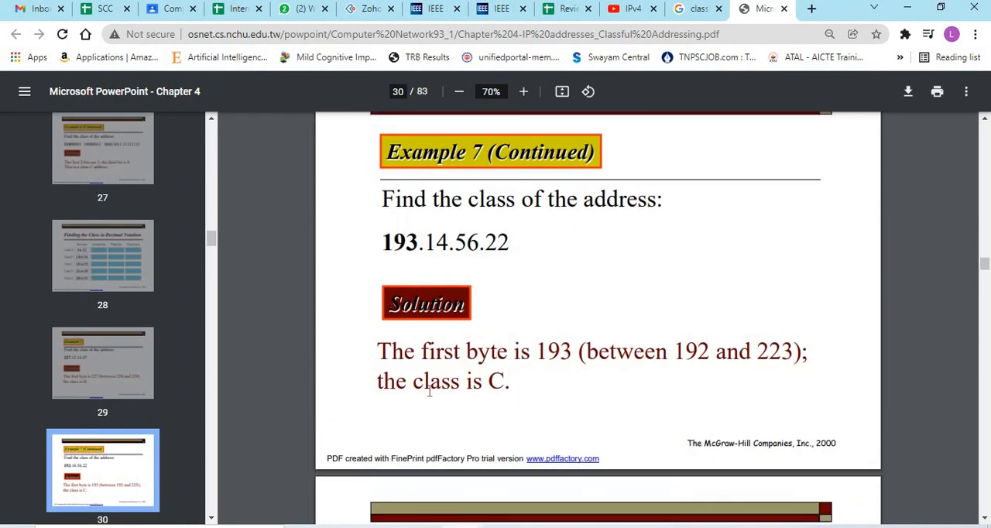
scroll(down, 3)
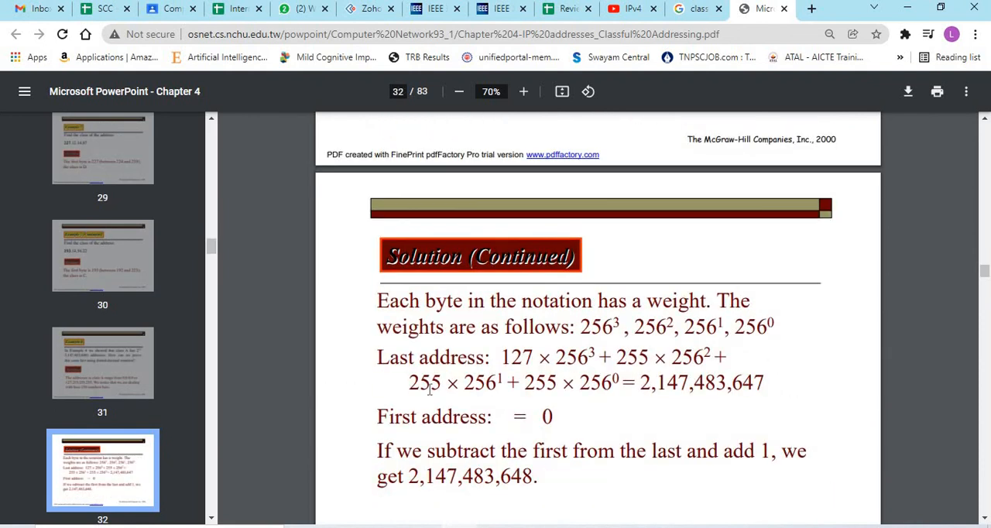
scroll(down, 3)
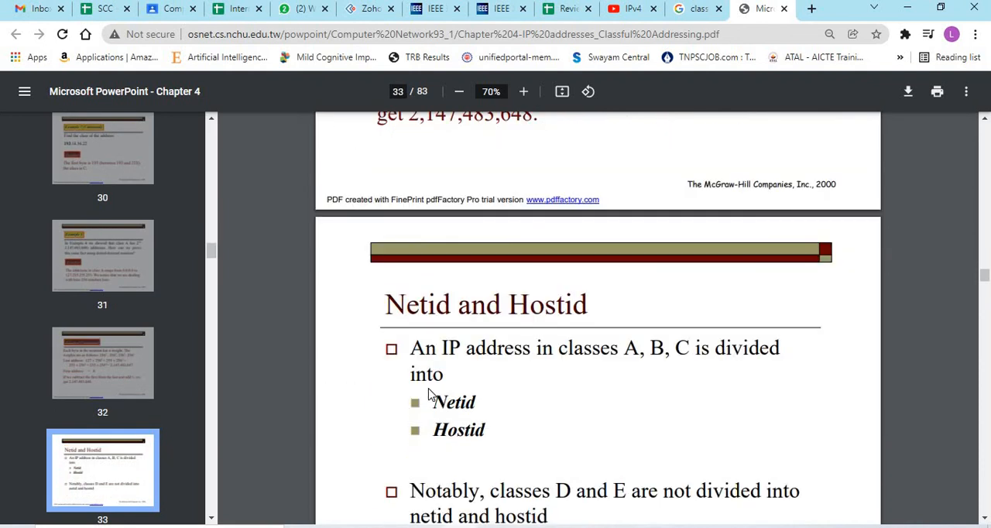
scroll(down, 3)
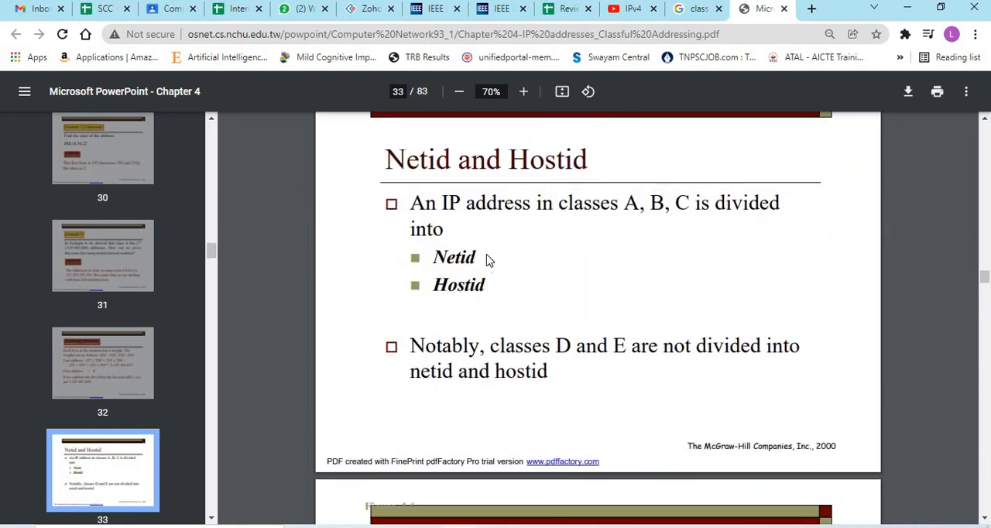
mouse_move(686, 236)
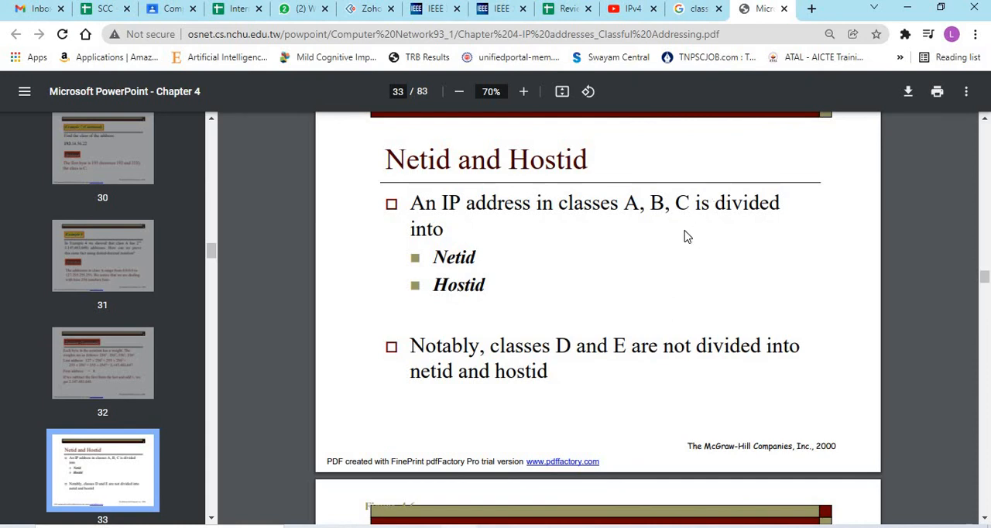
mouse_move(478, 323)
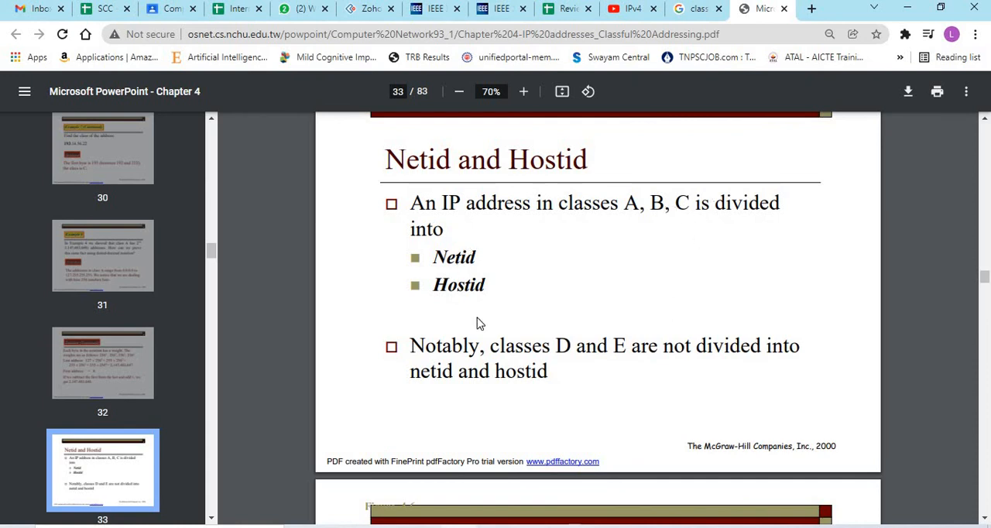
mouse_move(573, 375)
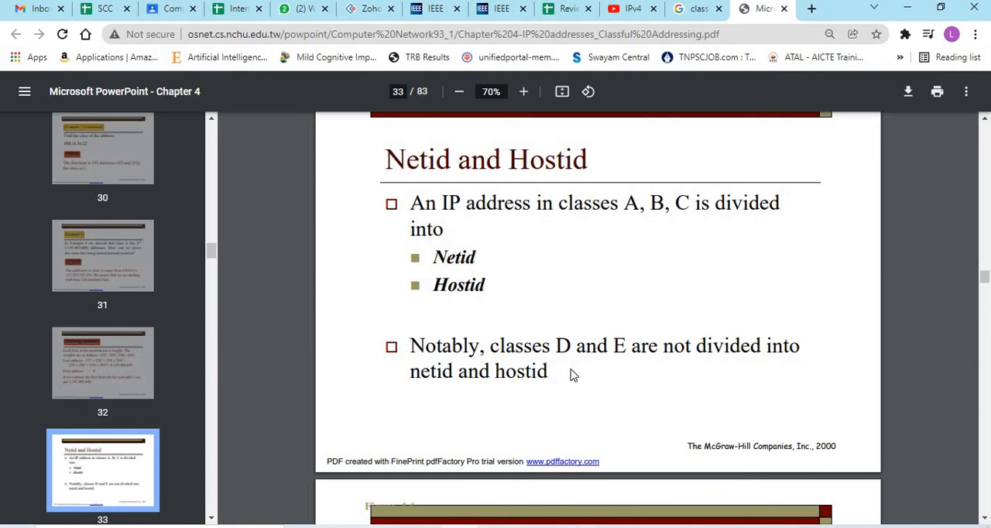
scroll(down, 3)
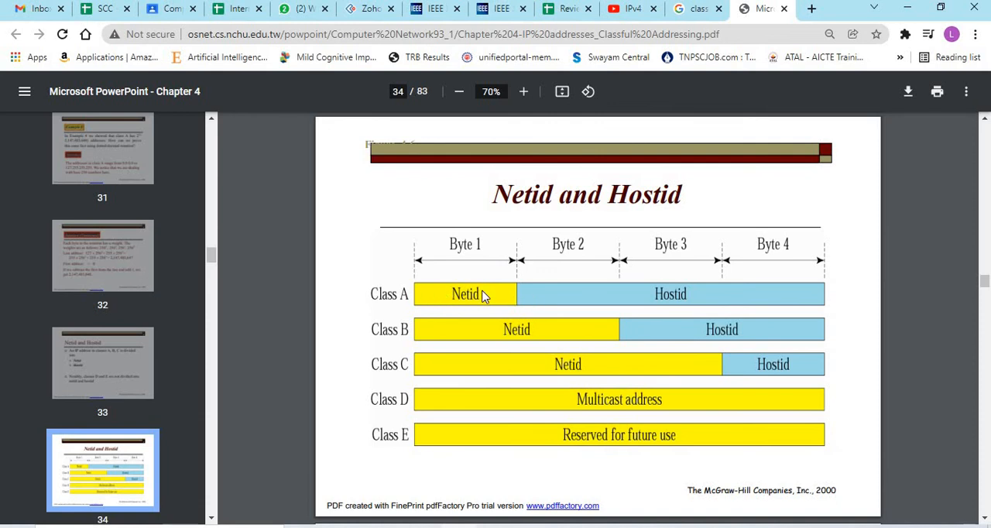
mouse_move(675, 301)
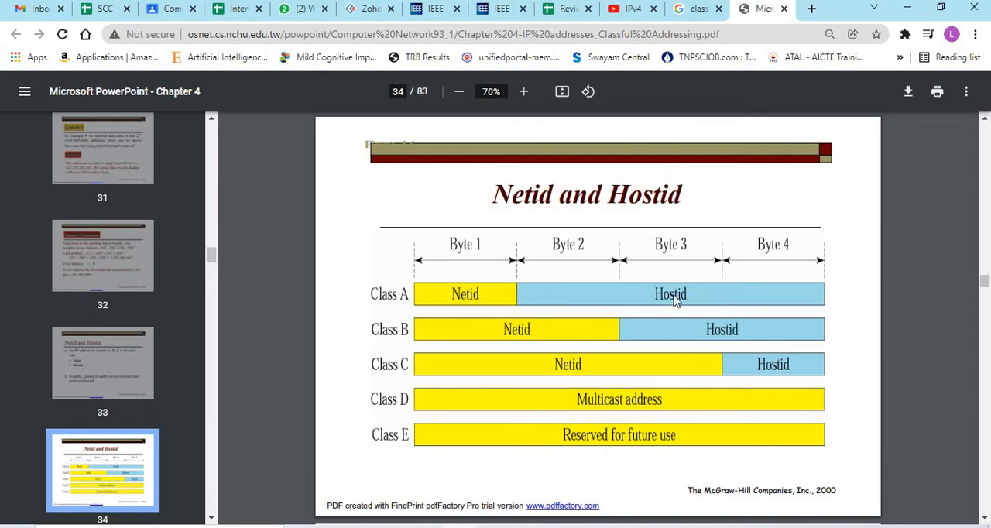
mouse_move(807, 306)
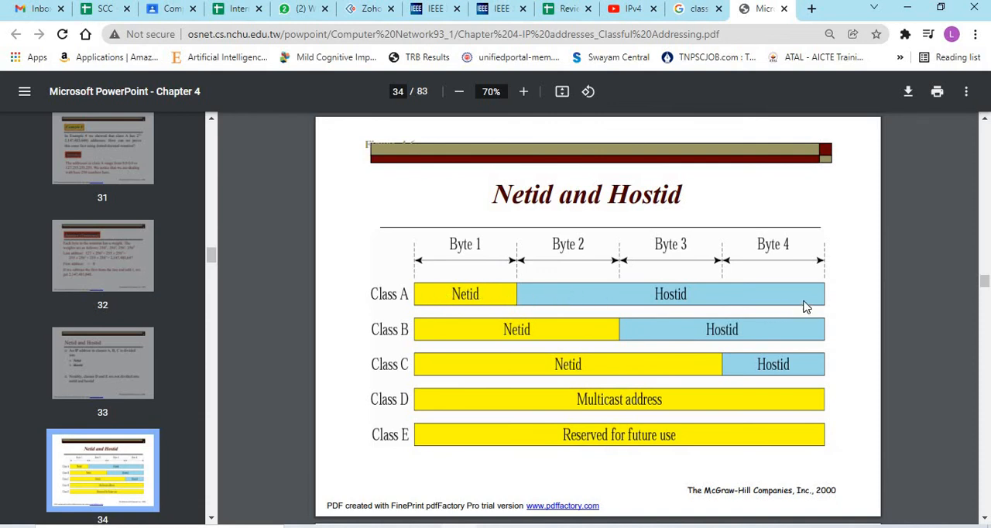
mouse_move(480, 310)
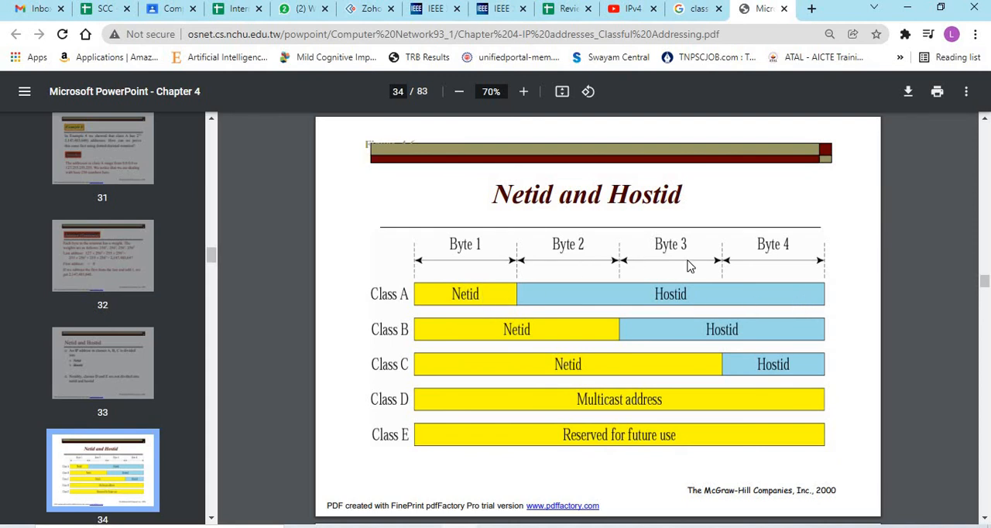
mouse_move(579, 339)
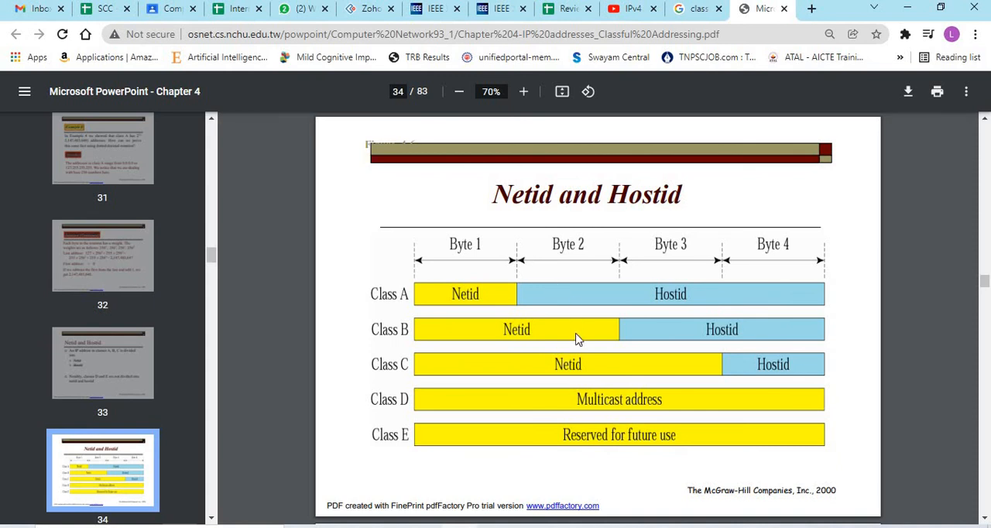
mouse_move(457, 301)
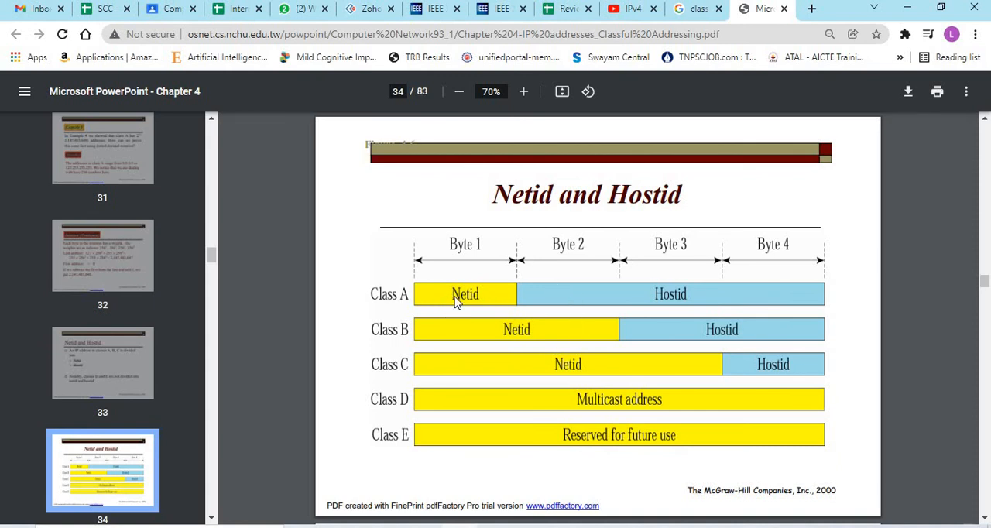
mouse_move(422, 314)
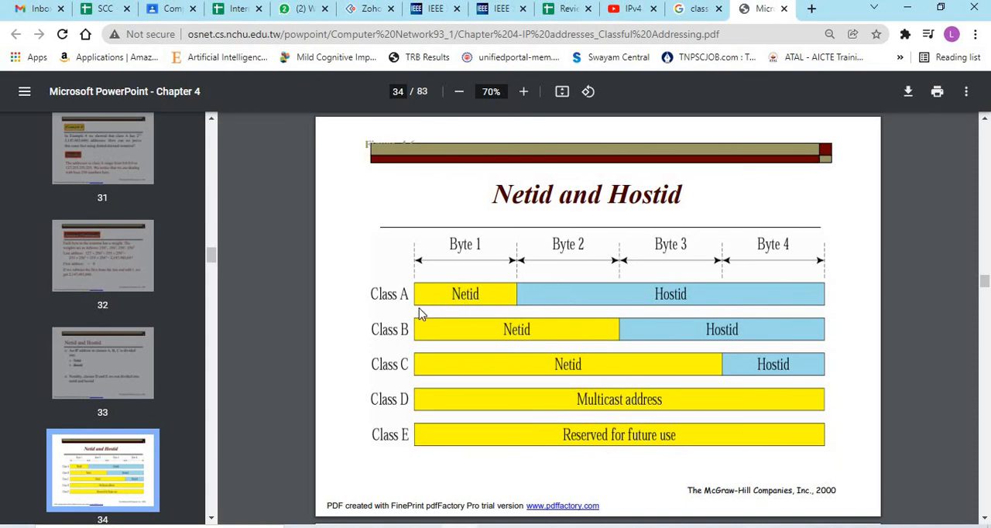
mouse_move(649, 327)
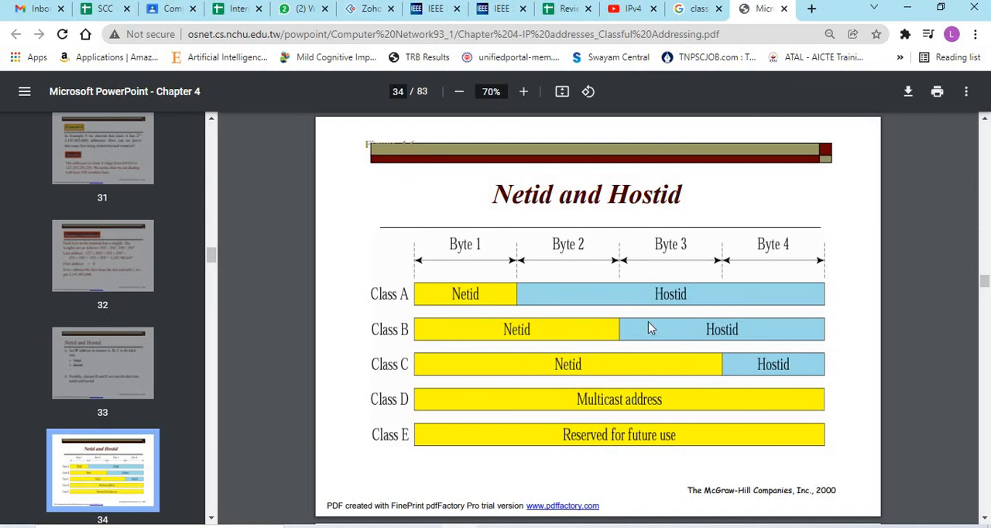
mouse_move(603, 365)
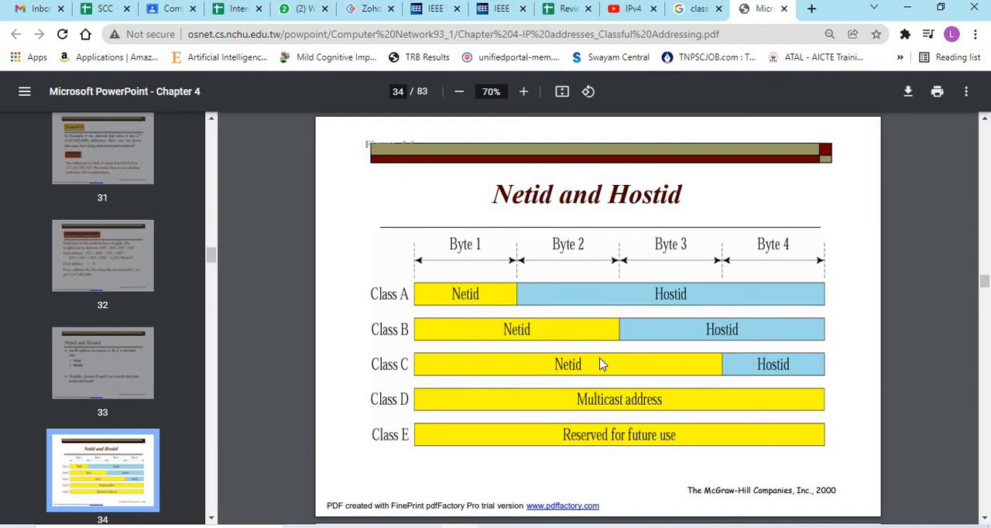
mouse_move(696, 368)
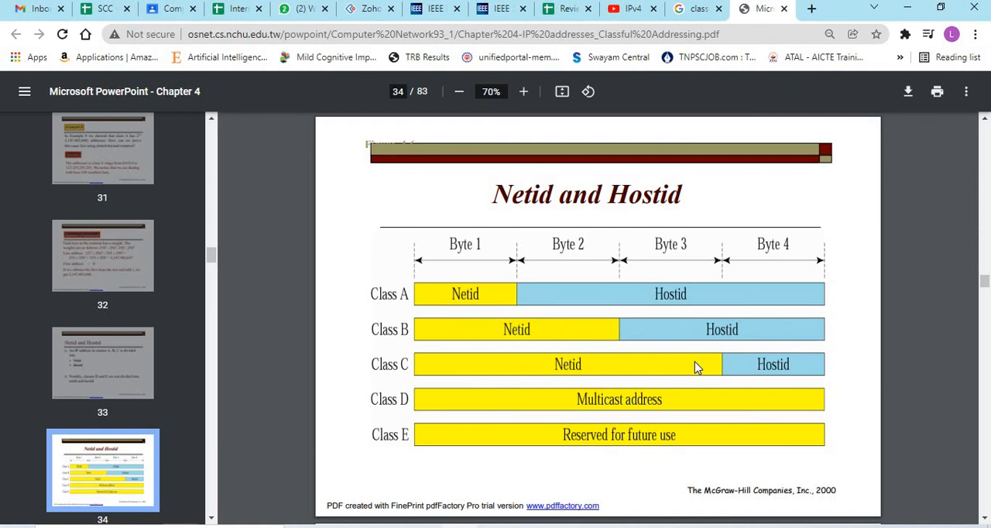
mouse_move(793, 379)
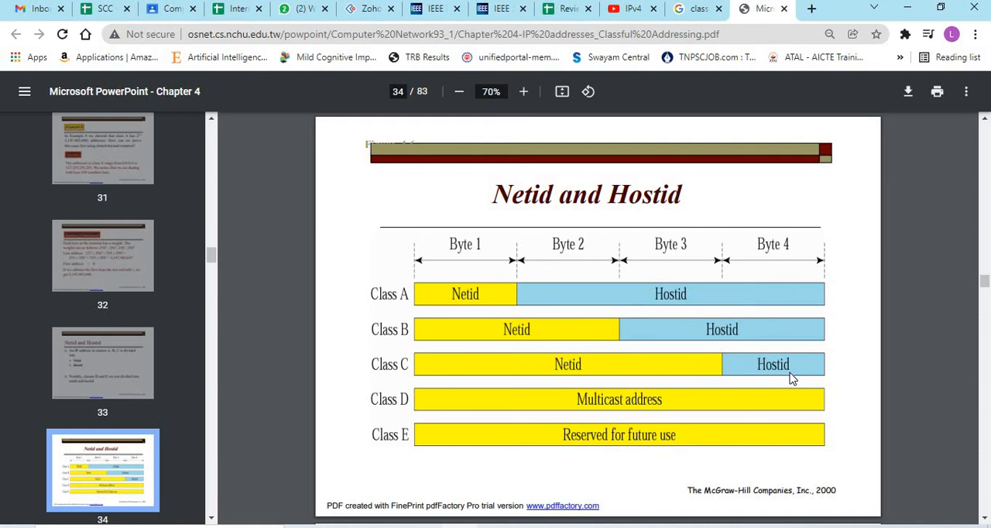
mouse_move(532, 408)
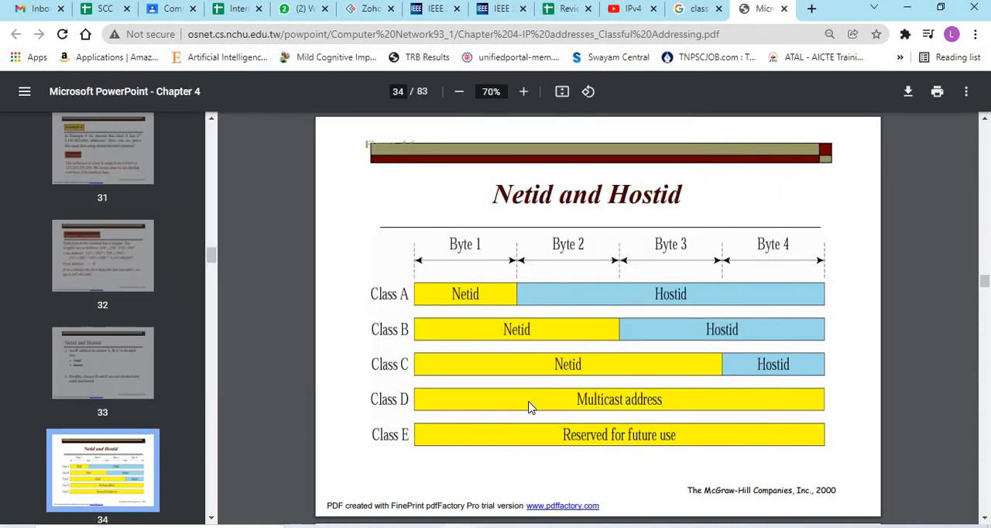
mouse_move(550, 398)
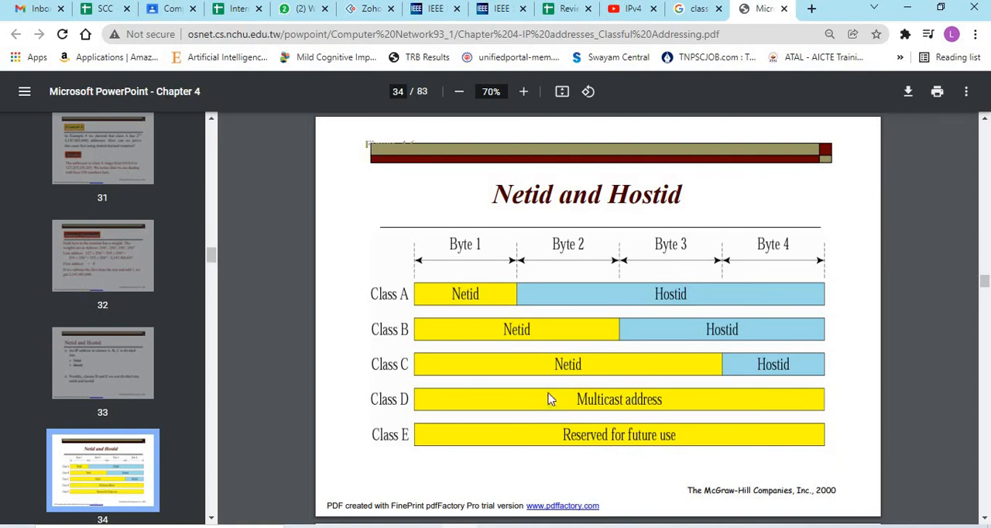
mouse_move(481, 449)
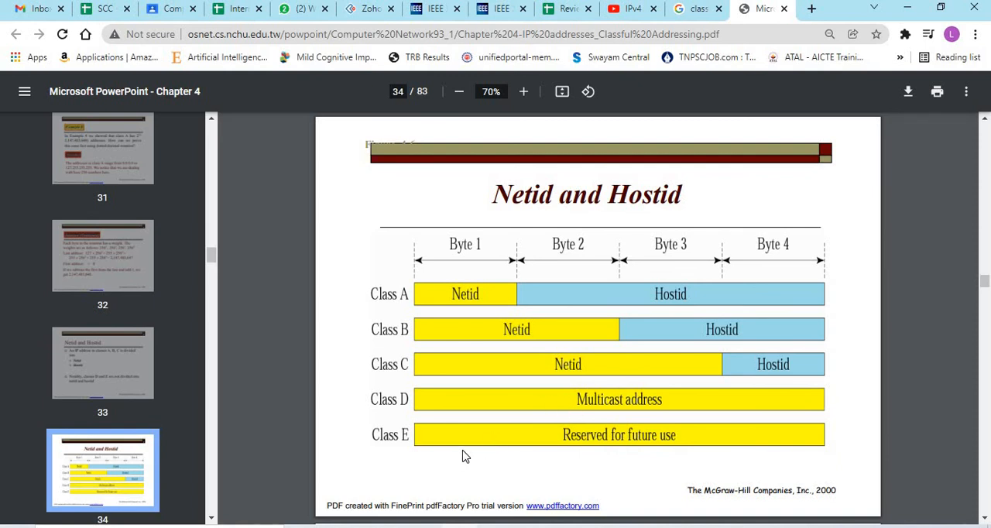
Scroll past slide 36, Class A, to the Blocks in Class A diagram with 73.0.0.0
scroll(down, 3)
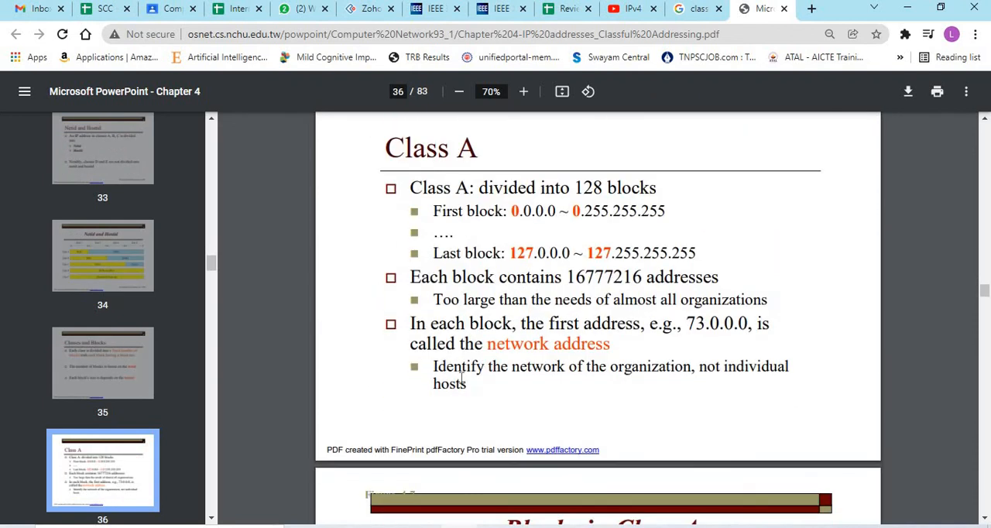
scroll(down, 3)
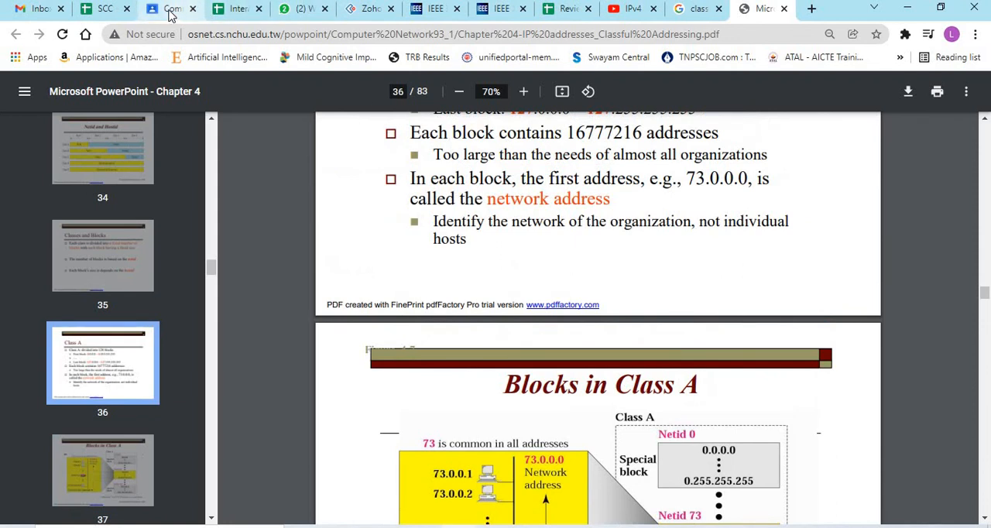
Open Experiment 4's IPv4 Addressing simulation from the Classroom tab's lab links
click(170, 8)
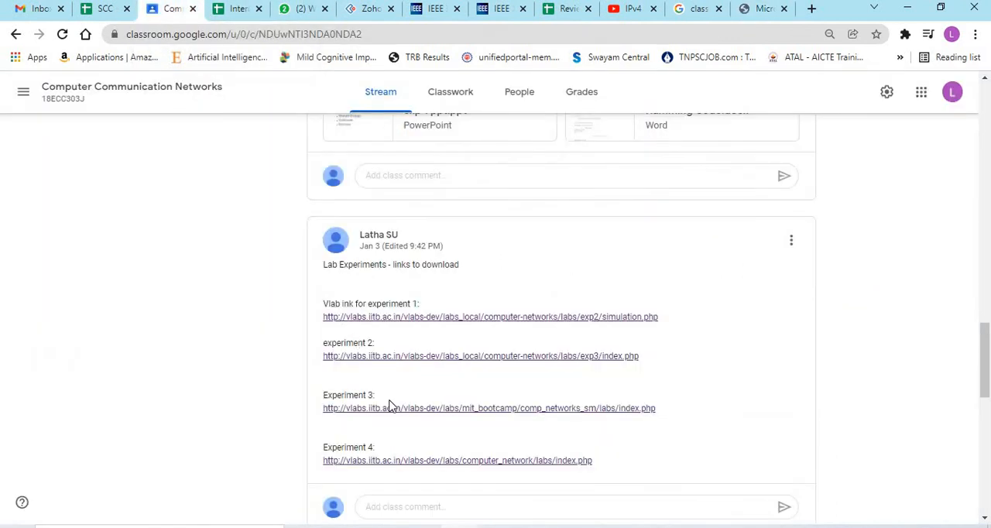
click(457, 460)
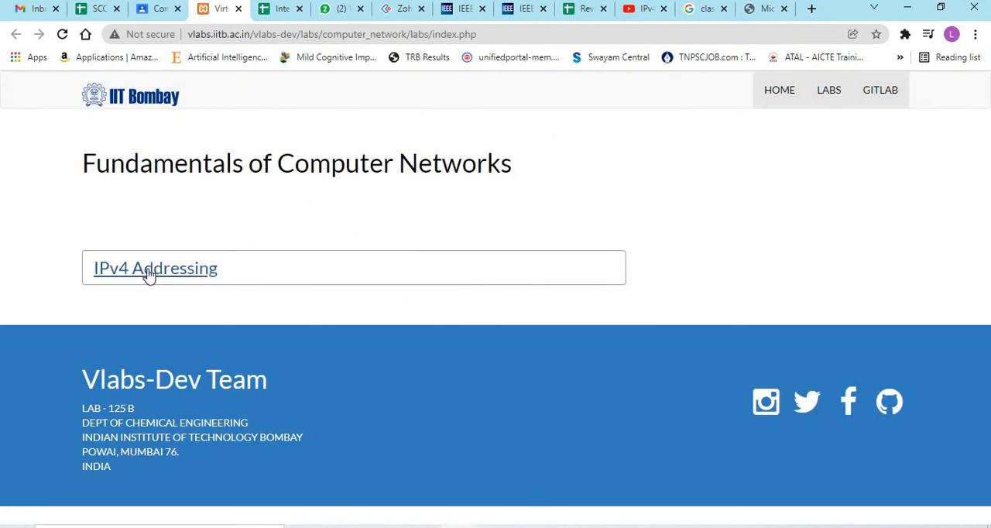
click(155, 268)
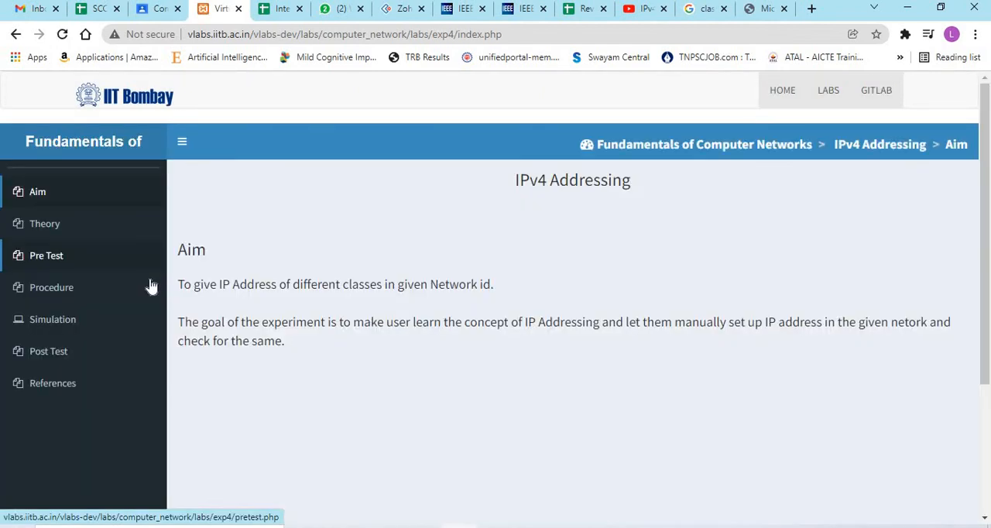
mouse_move(53, 320)
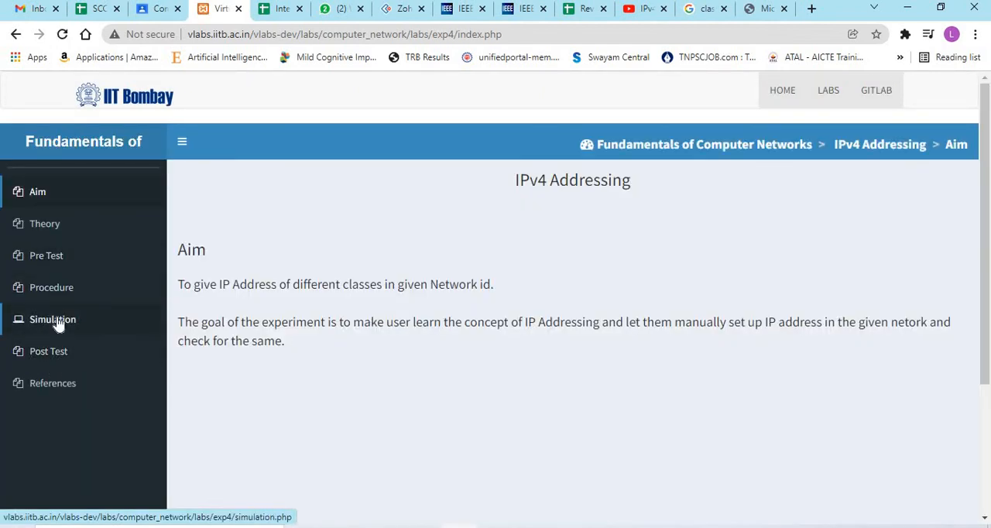
click(53, 319)
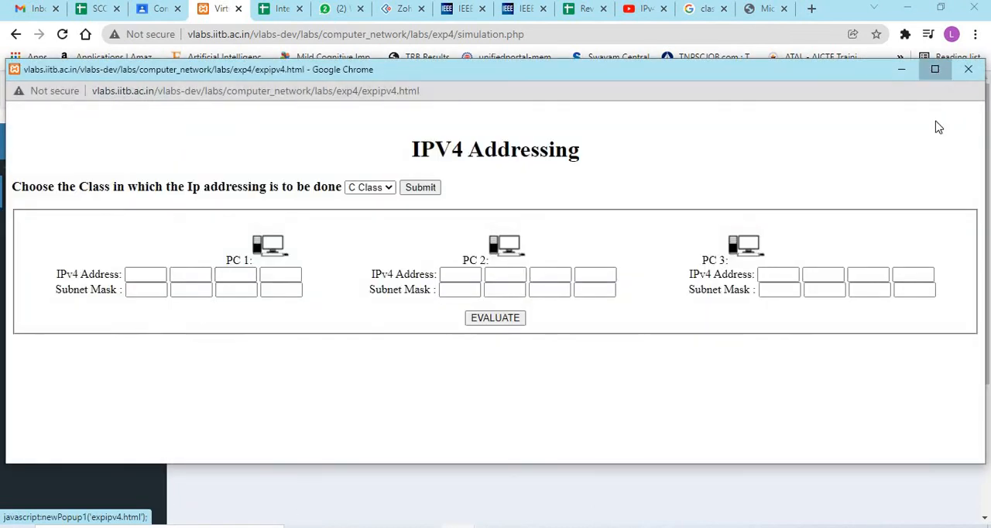
Maximize the simulation, load Class A with network id 16.0.0.0, and highlight its host part
click(935, 69)
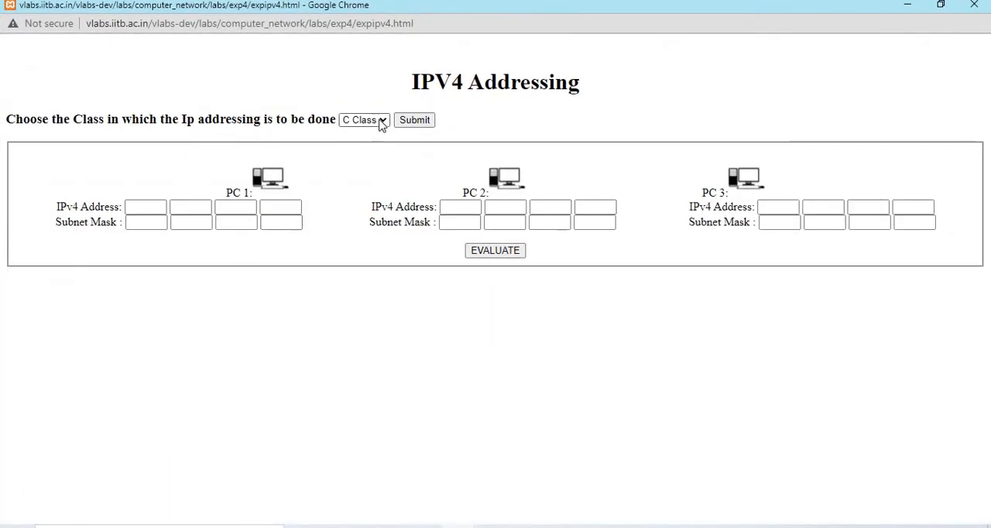
click(364, 120)
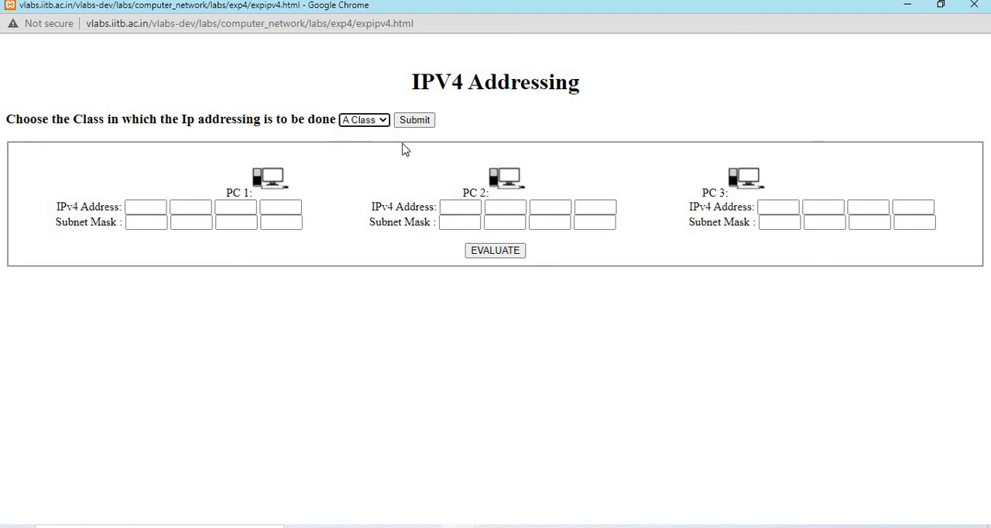
click(414, 119)
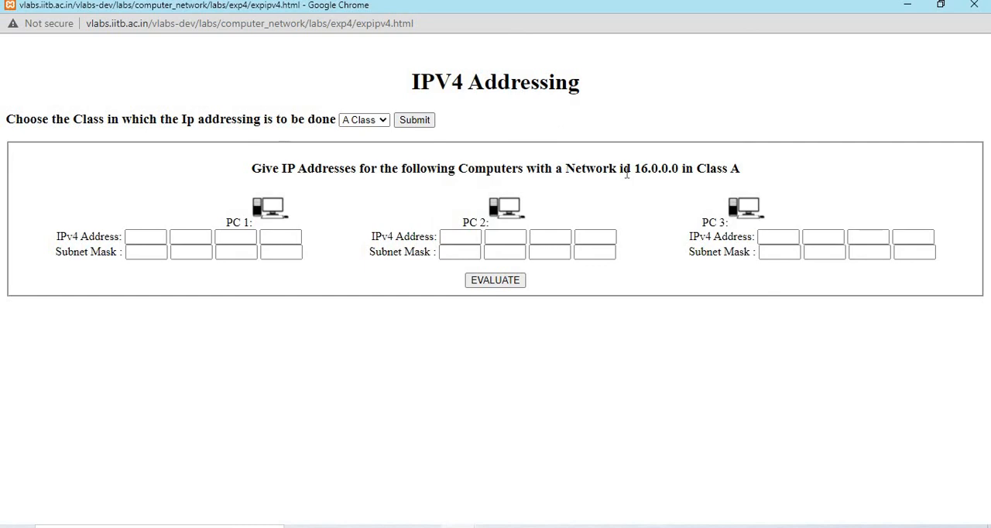
mouse_move(632, 177)
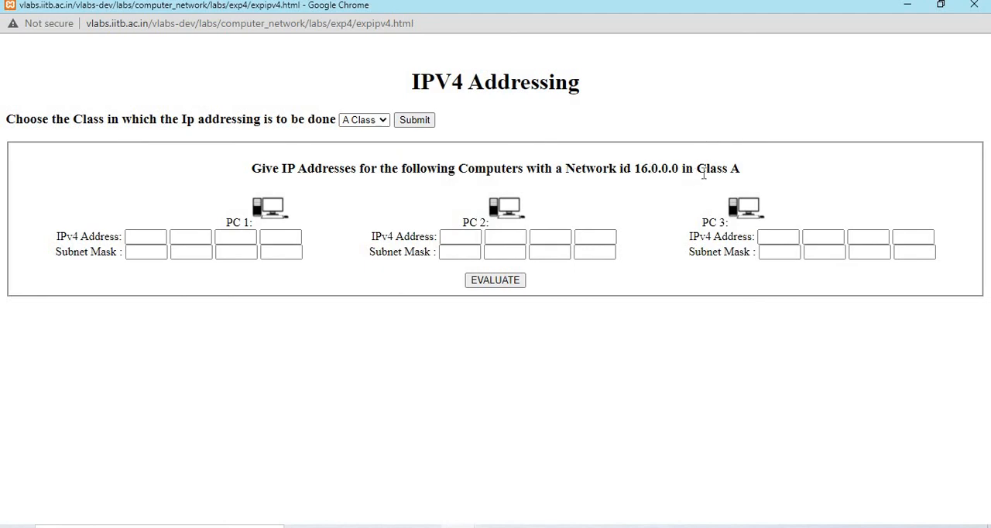
double_click(638, 168)
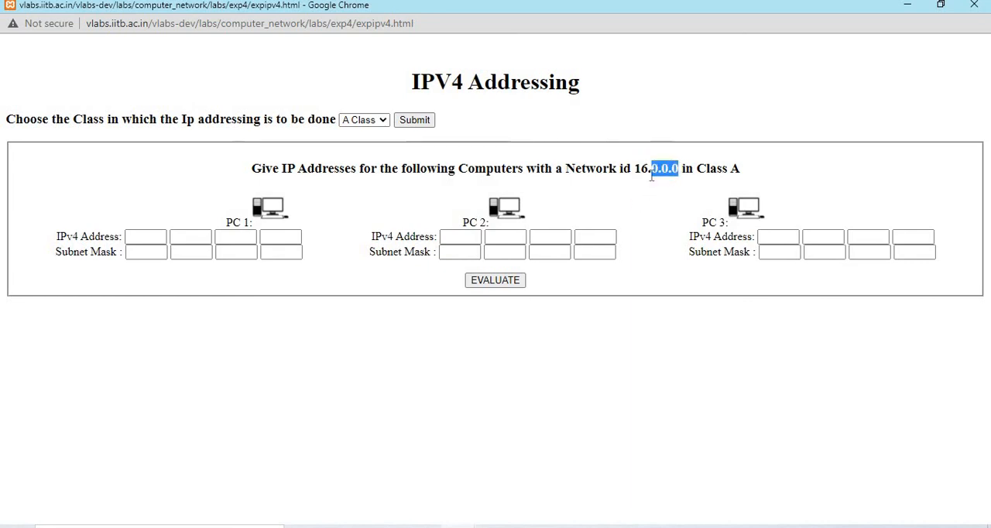
Enter the PCs' 16.x.x.x IPv4 address octets (16, 45, 25, 18, 20)
click(145, 236)
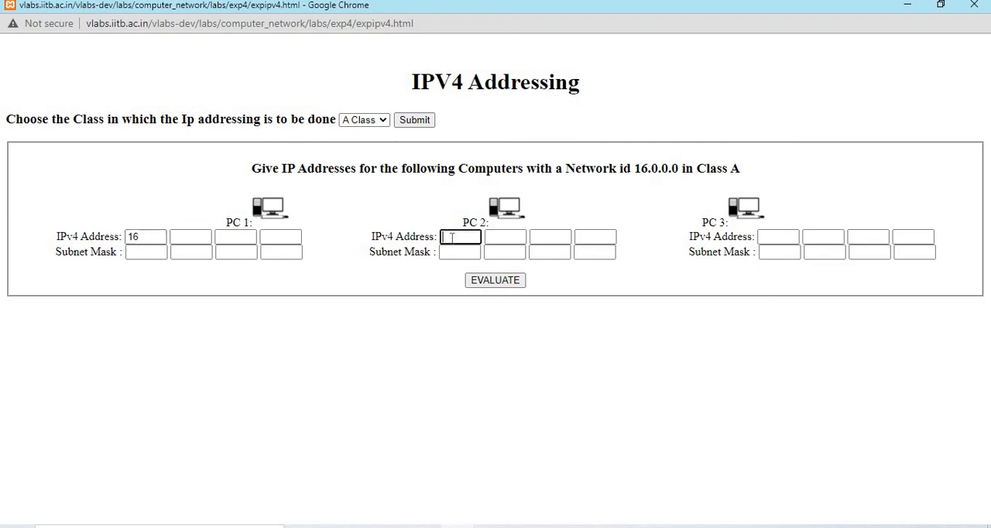
text(16)
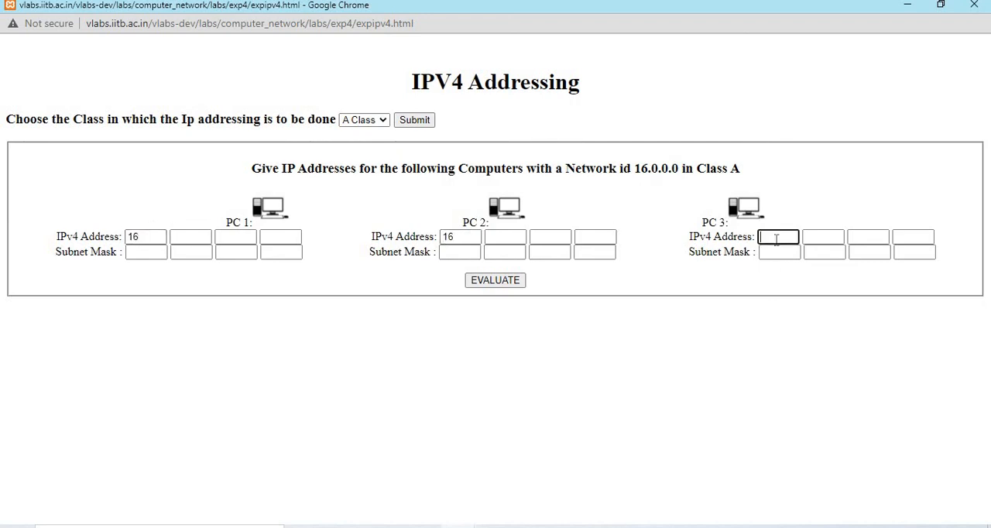
text(16)
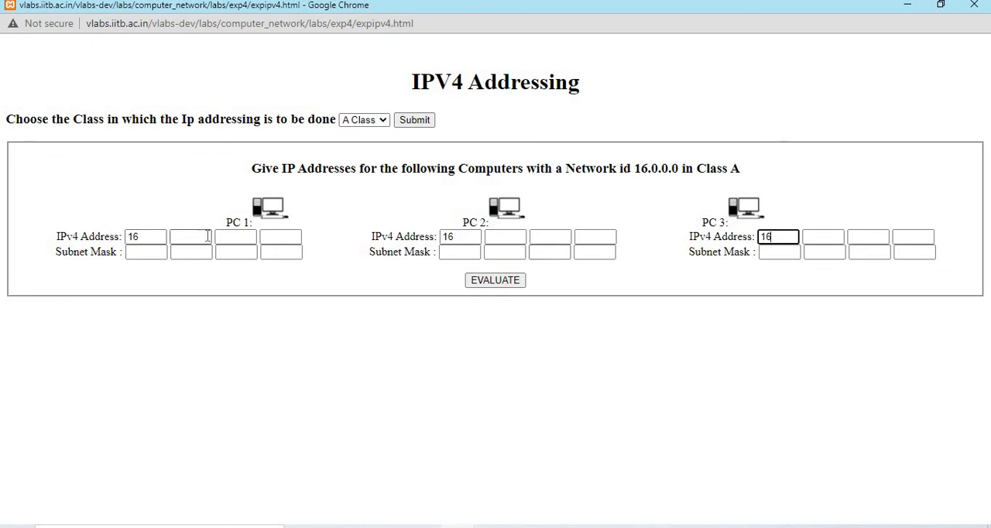
click(190, 237)
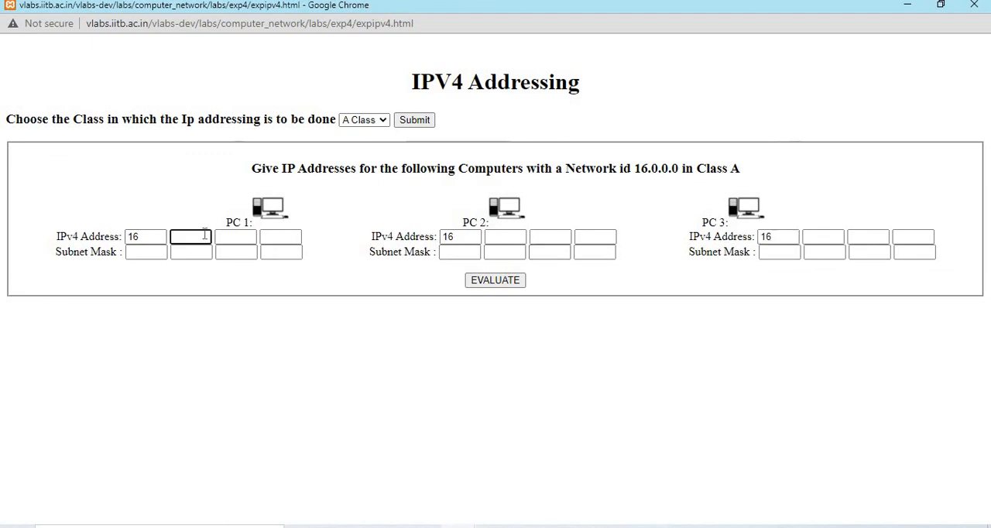
text(45)
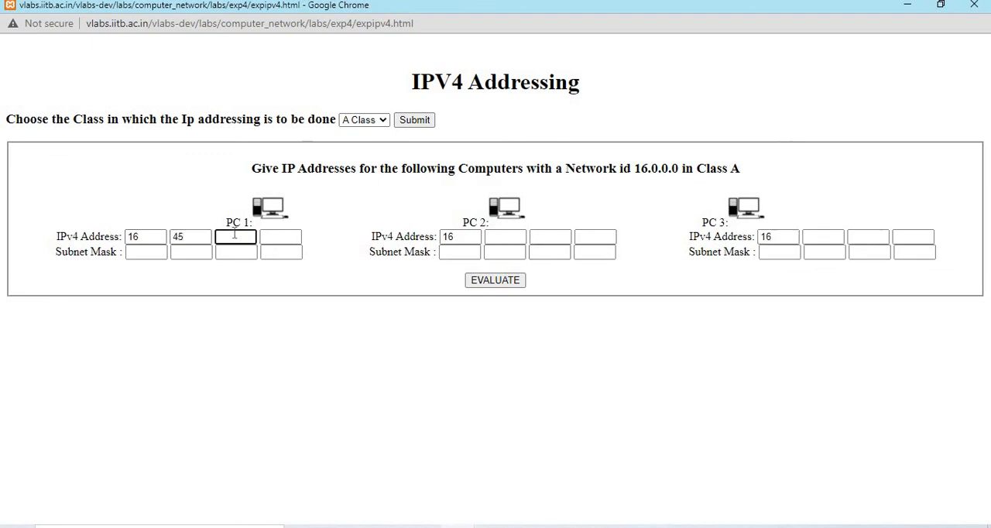
text(25)
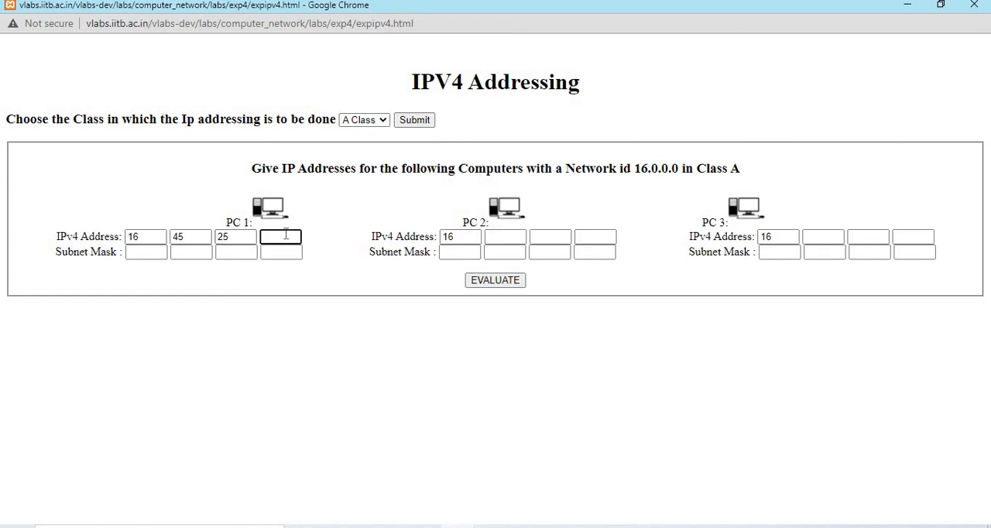
text(255)
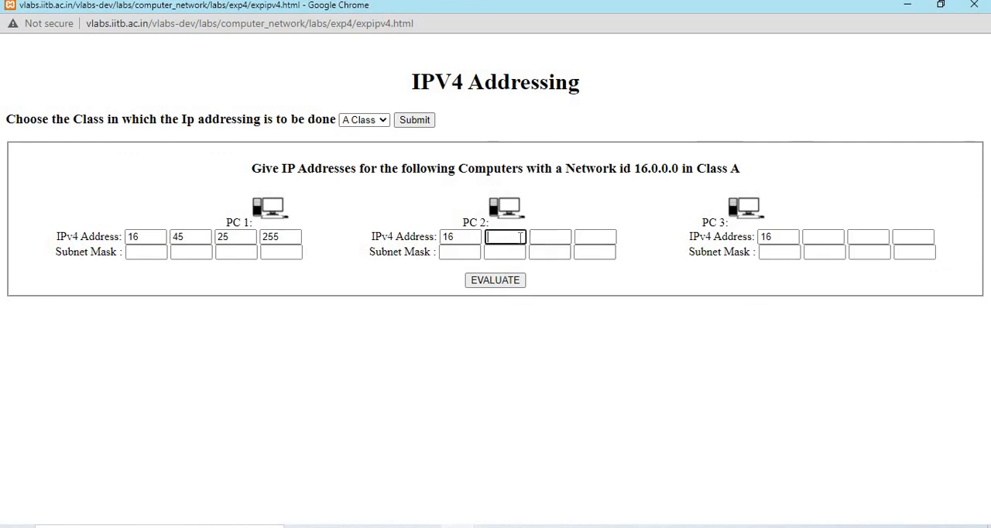
text(25)
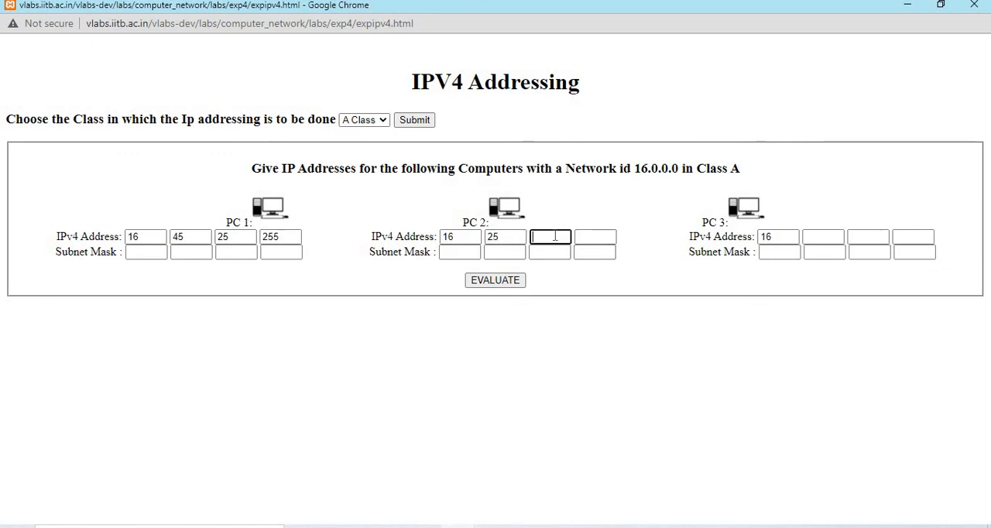
text(18)
click(870, 237)
text(3)
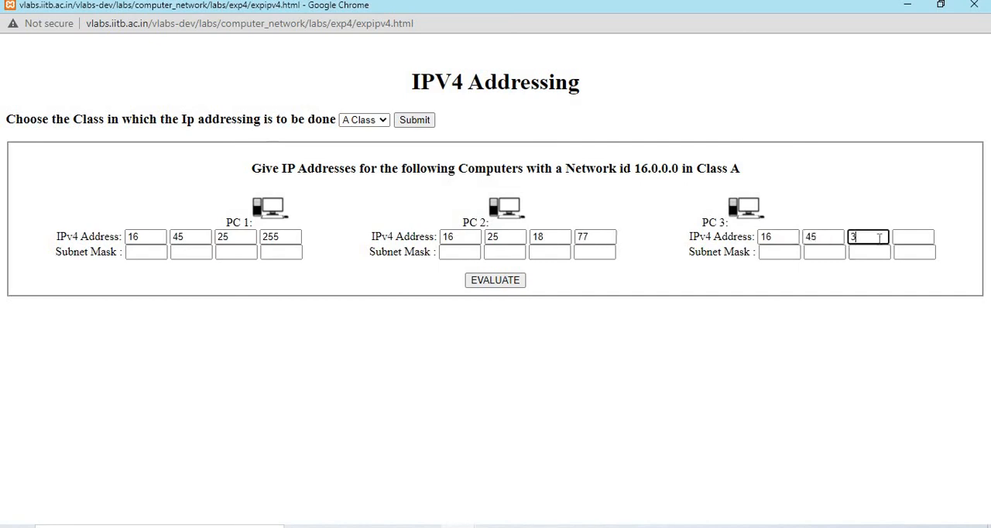
text(200)
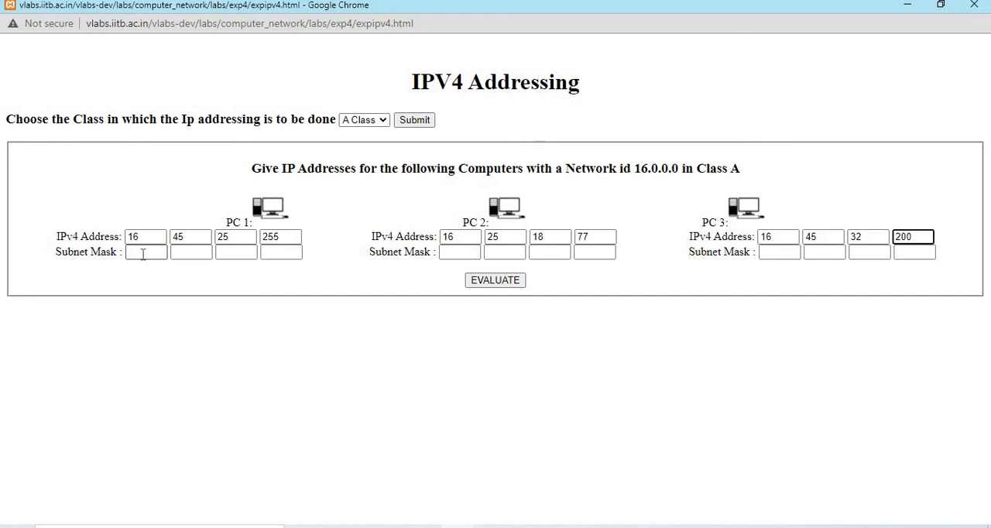
Enter 255.0.0.0 subnet masks for the PCs and evaluate the network
click(145, 252)
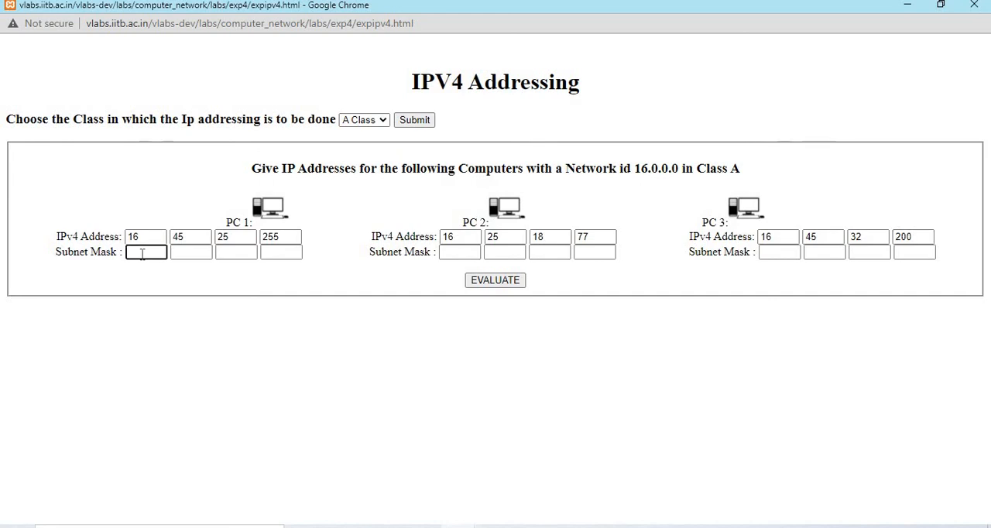
text(255)
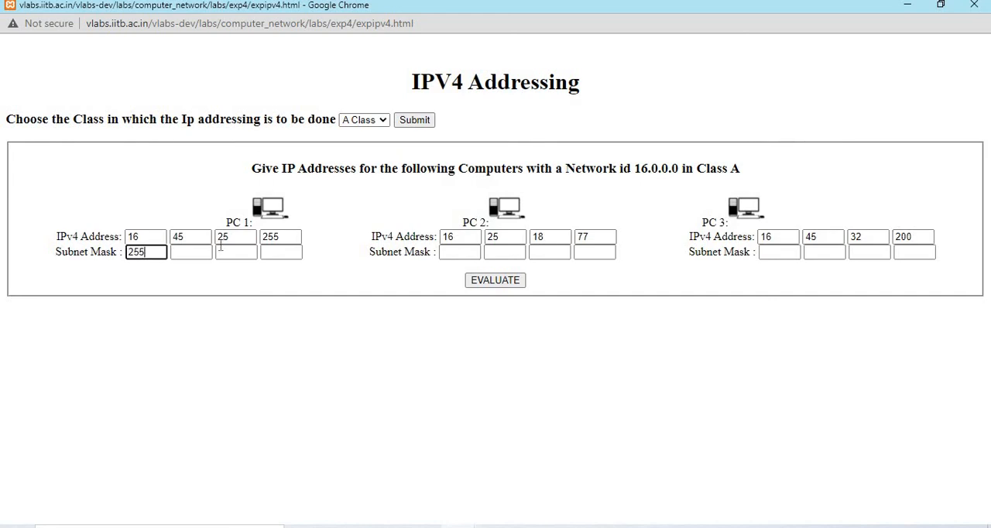
click(190, 252)
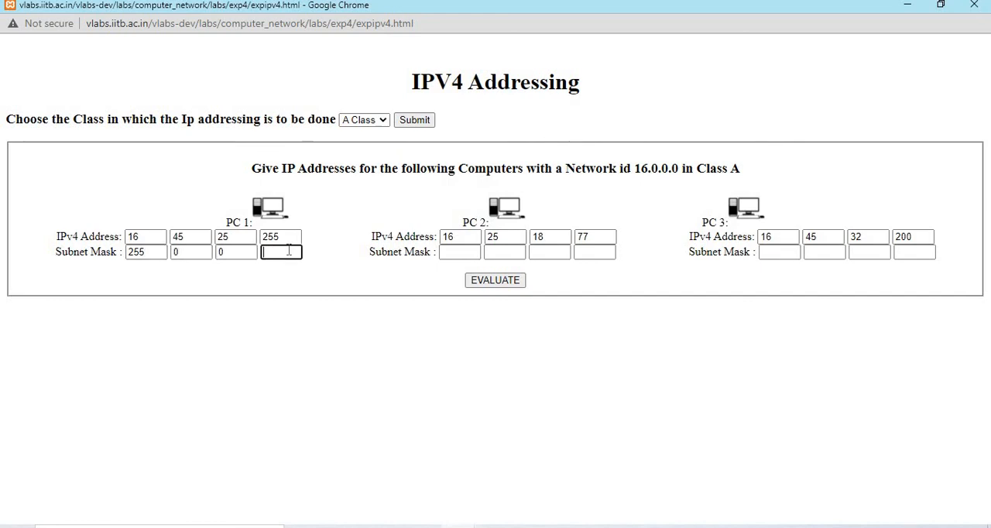
text(0)
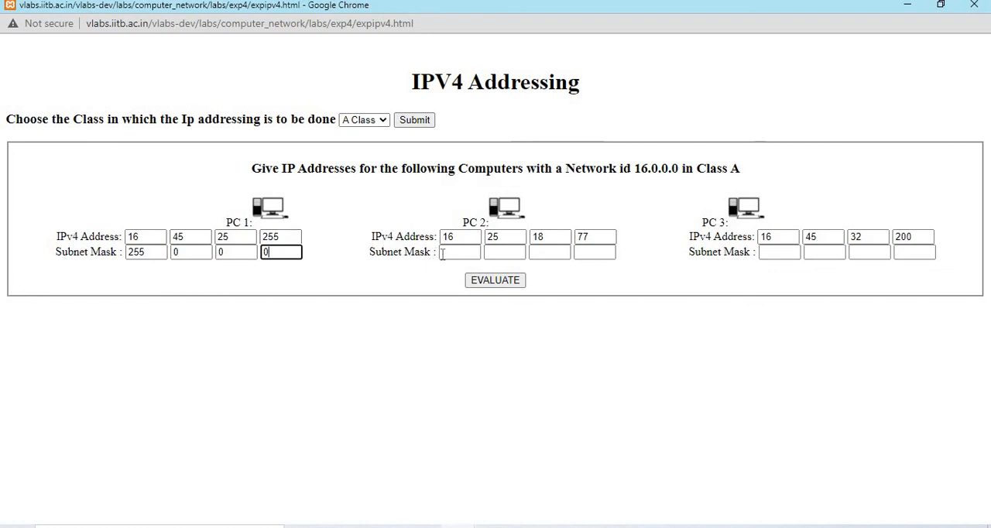
click(459, 252)
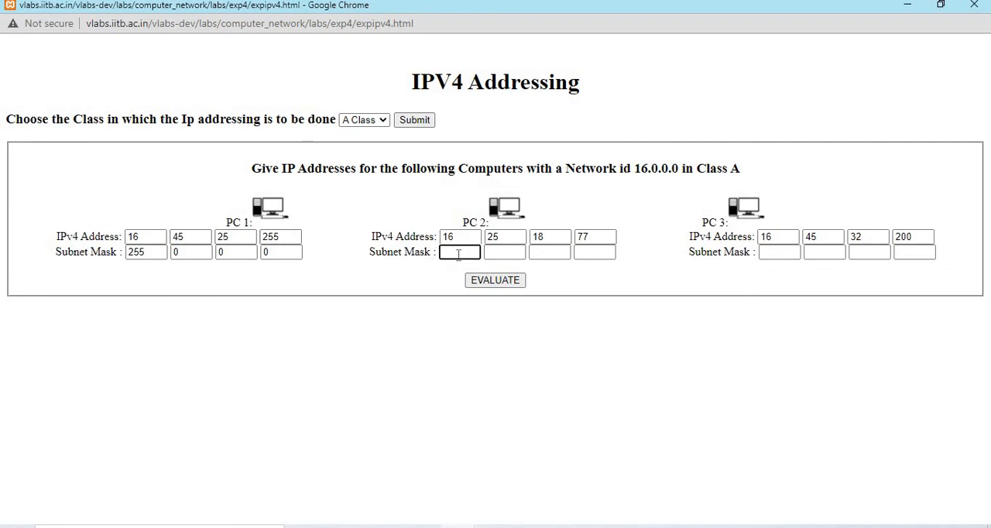
text(255)
click(595, 252)
text(0)
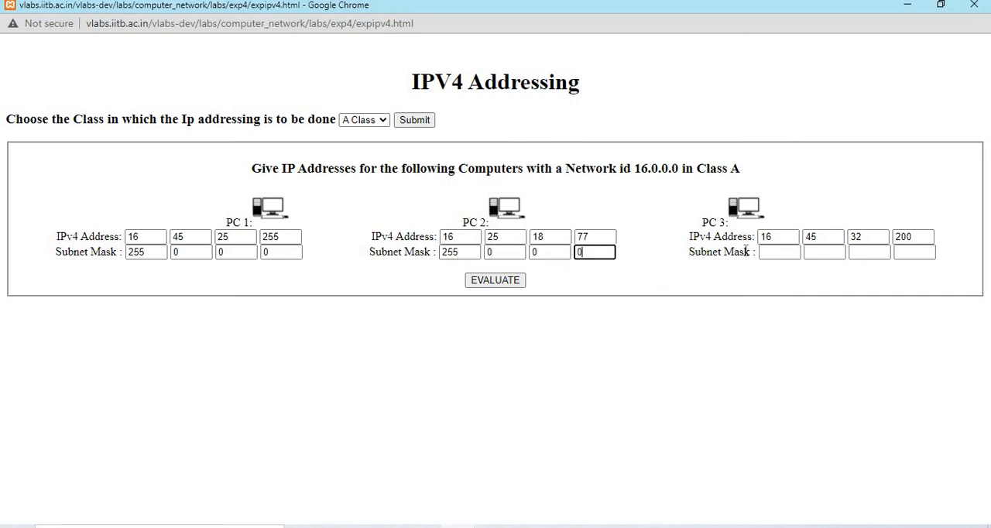
text(255)
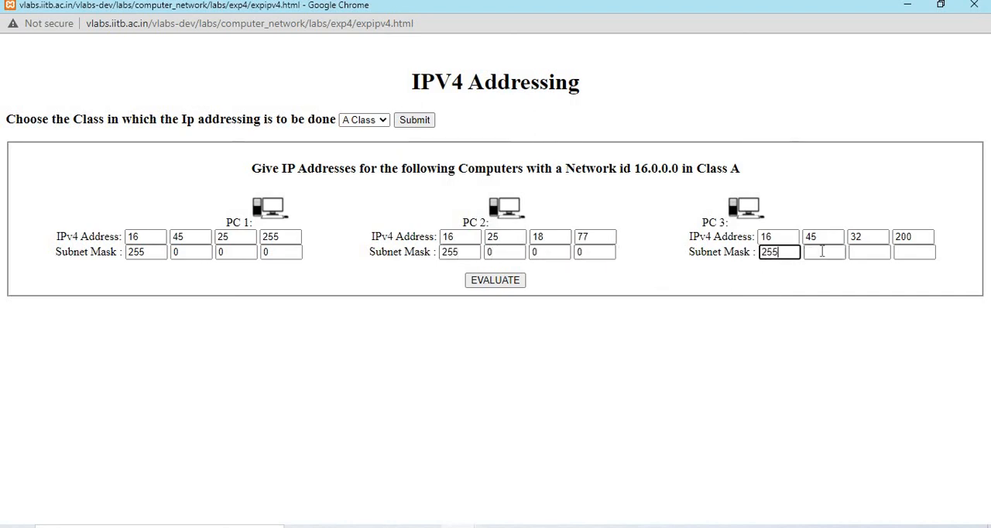
click(914, 252)
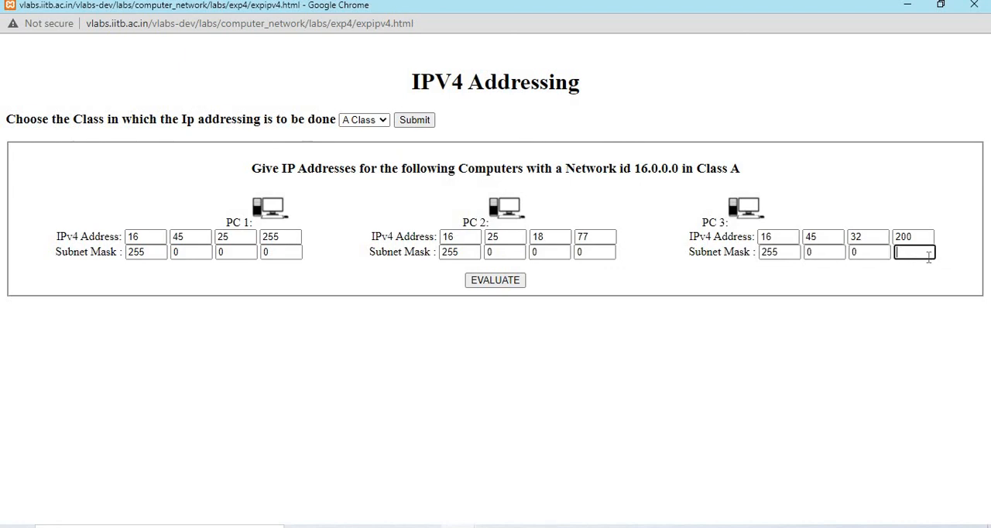
click(495, 280)
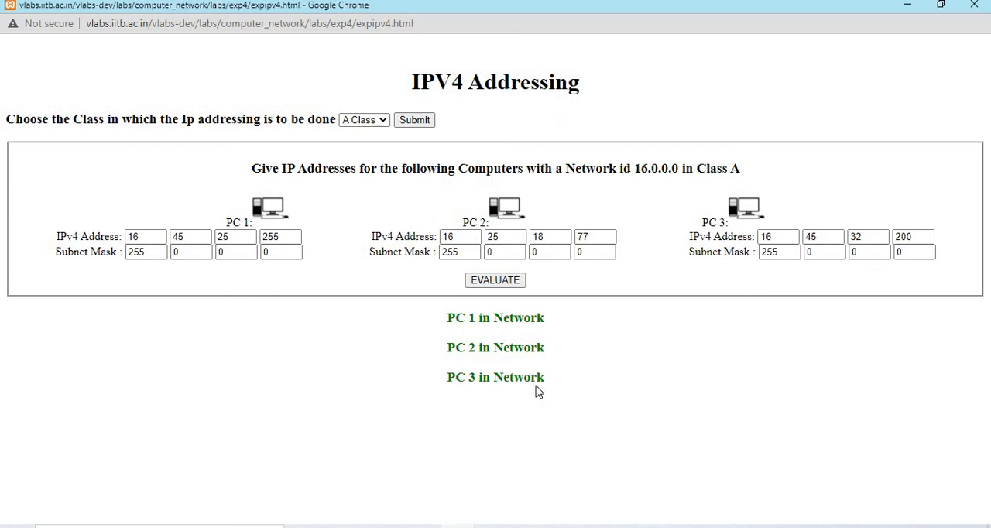
Switch to Class B (network 136.73.0.0) and retype PC addresses to begin 136.73
click(364, 119)
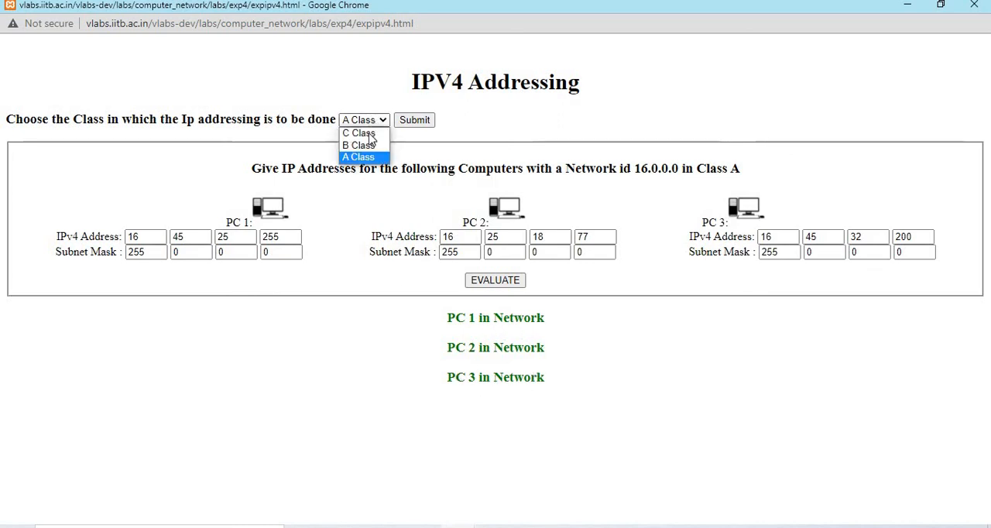
click(356, 145)
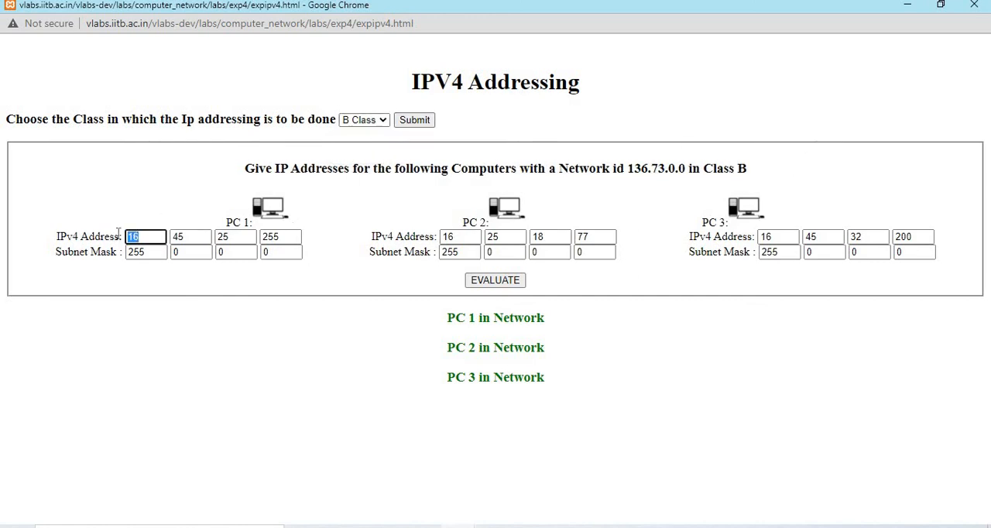
click(191, 252)
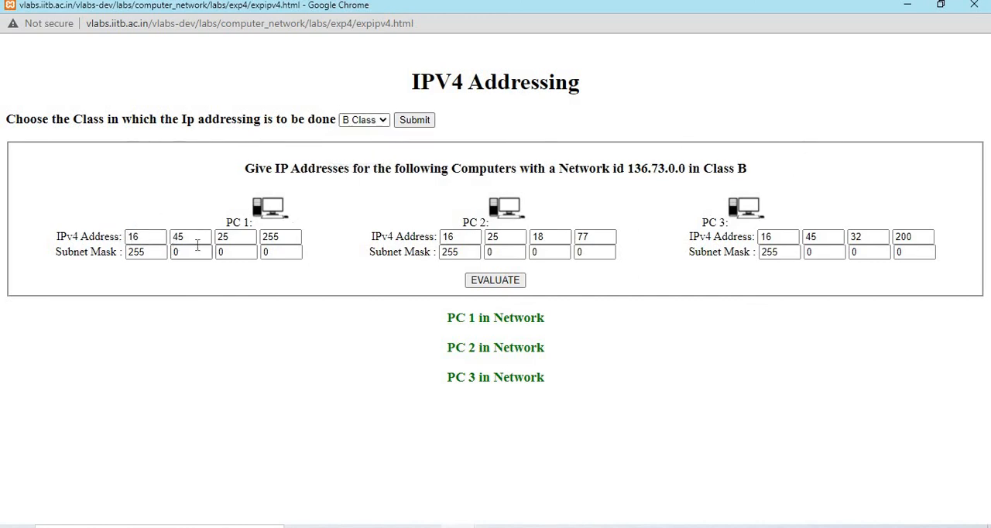
click(191, 236)
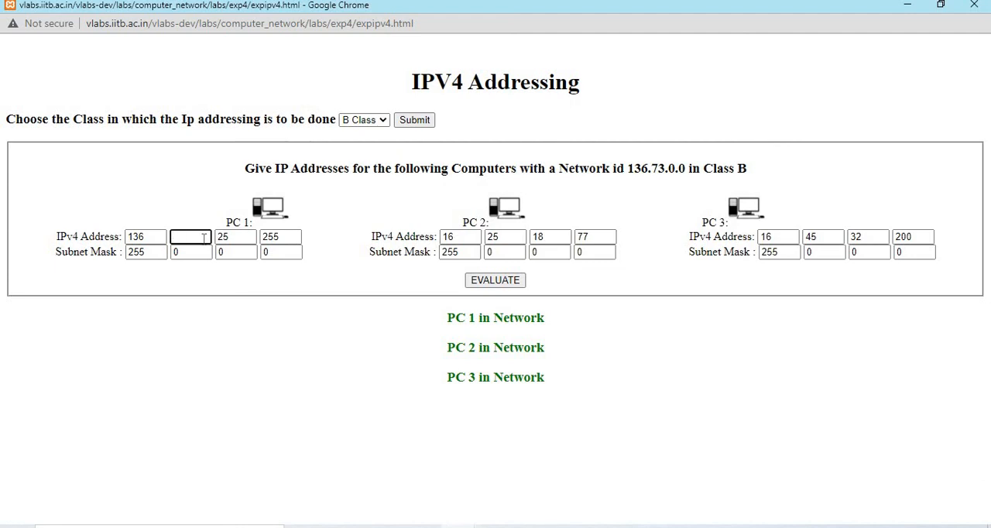
text(73)
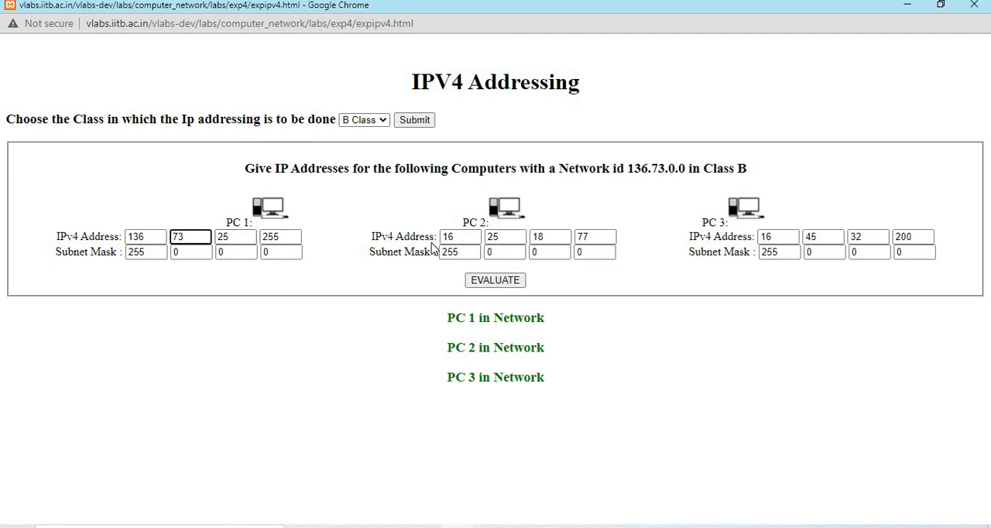
click(461, 236)
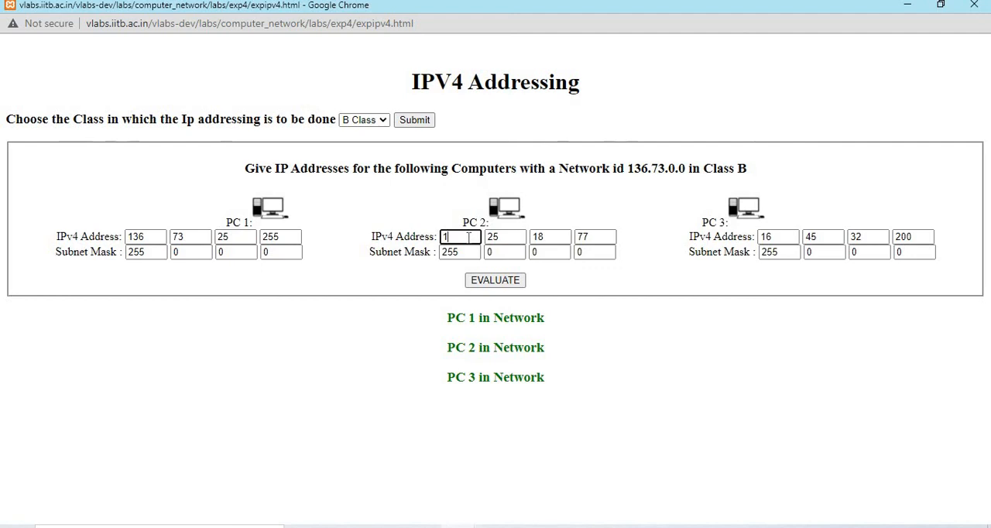
text(36)
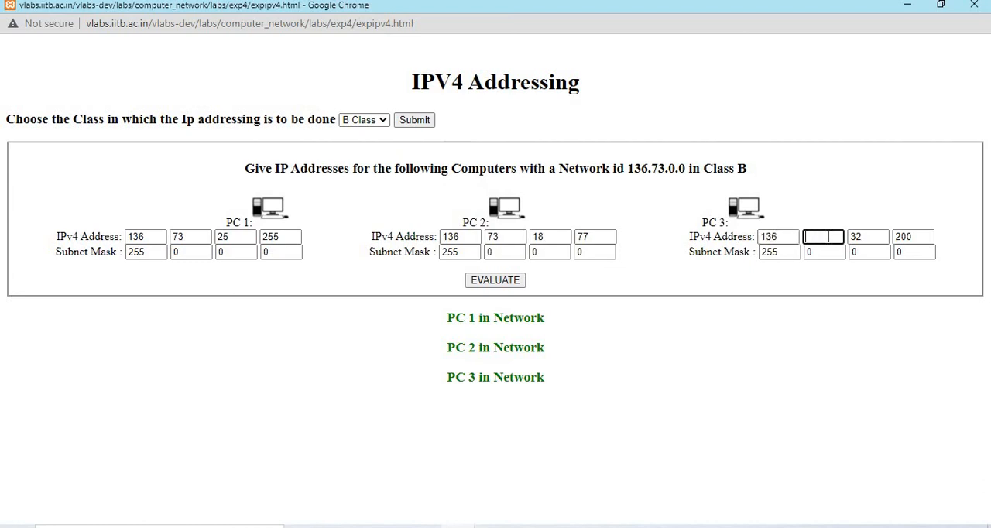
text(73)
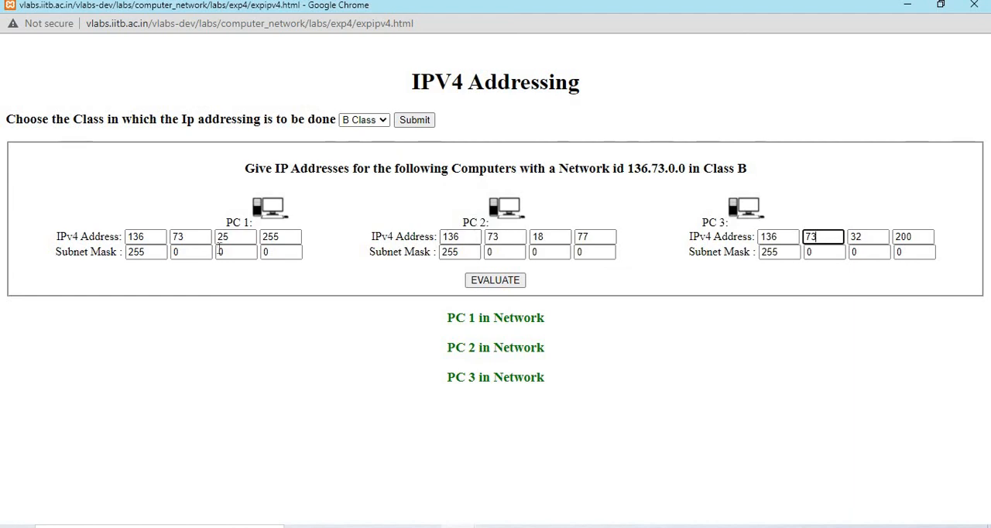
Correct the subnet masks to 255.255.0.0 and re-evaluate the three Class B PCs
click(495, 280)
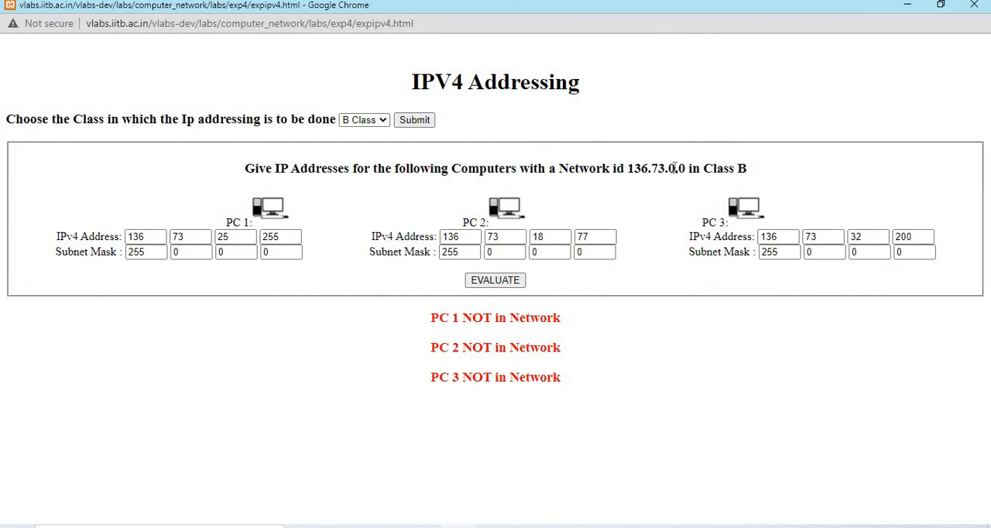
drag(627, 169, 665, 168)
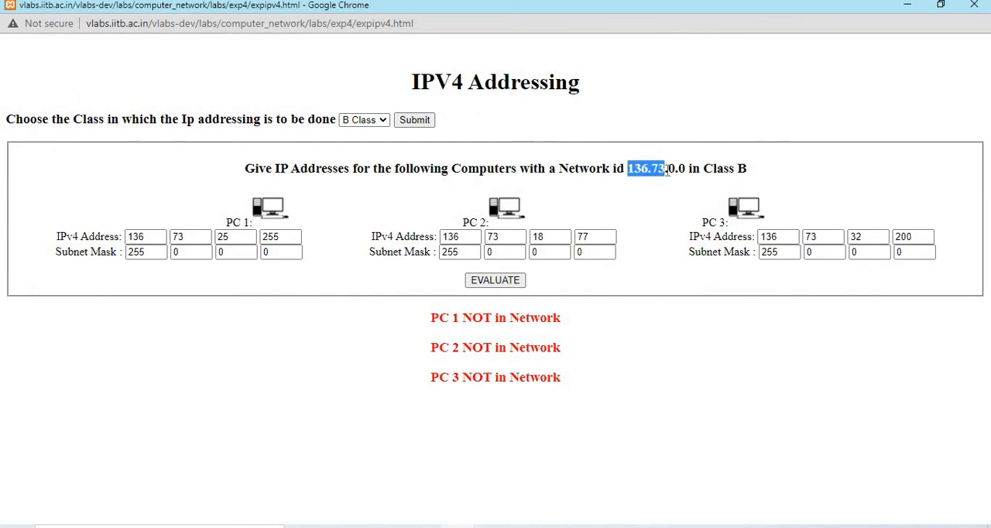
click(191, 252)
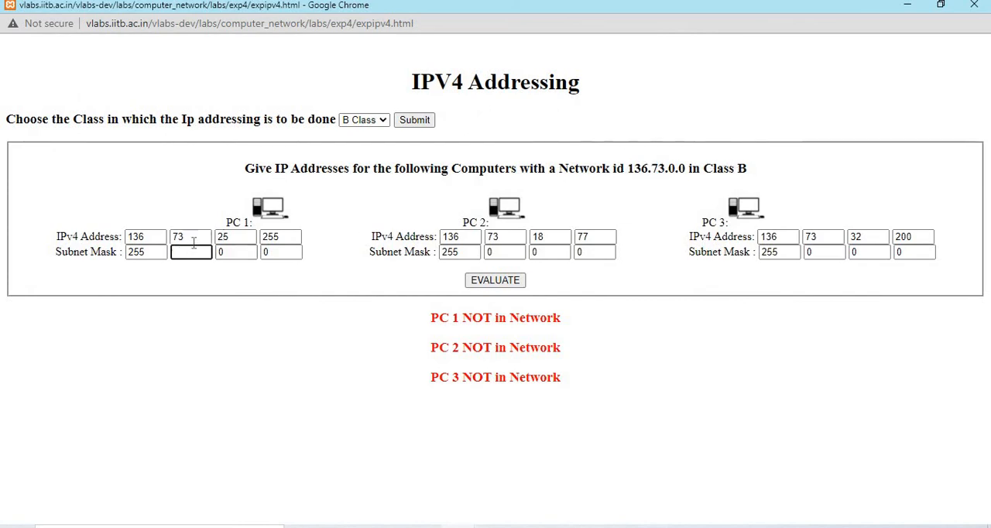
text(255)
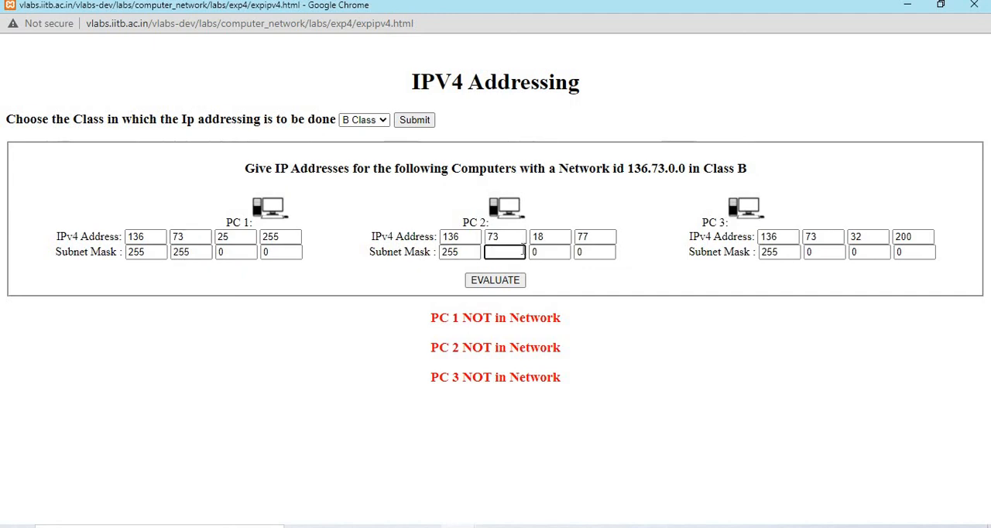
text(255)
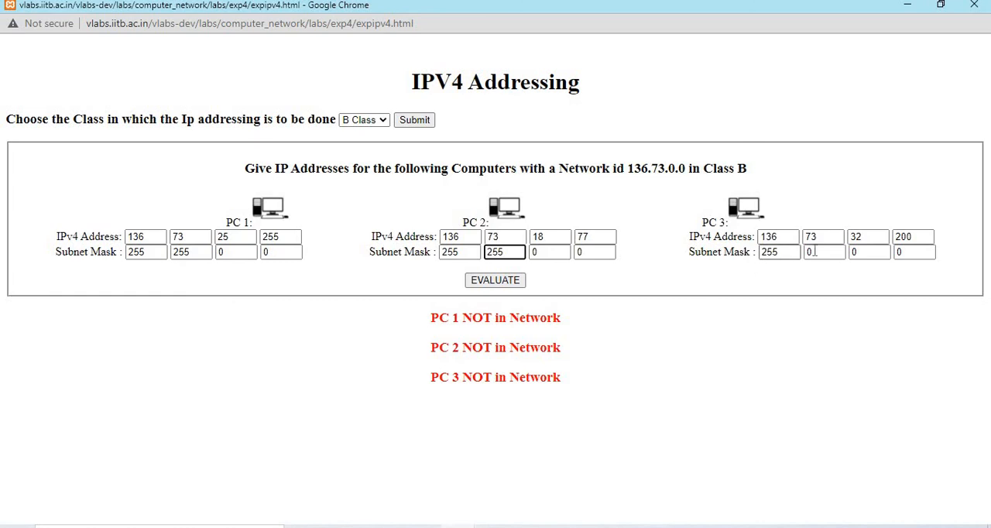
text(2)
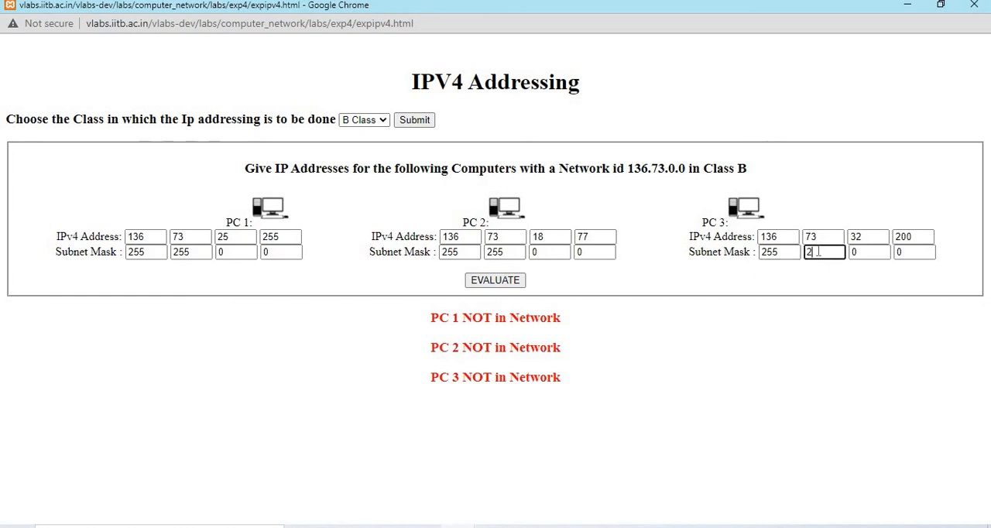
text(55)
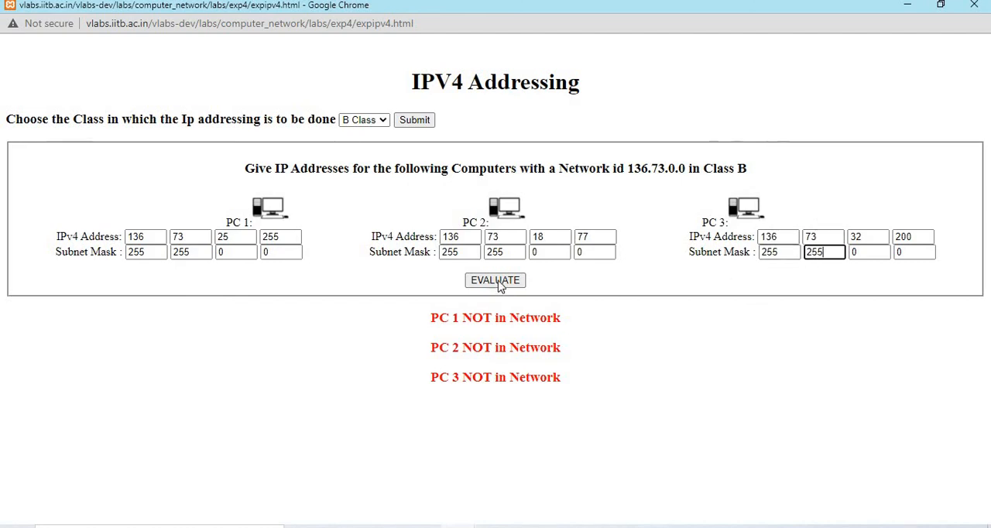
click(495, 280)
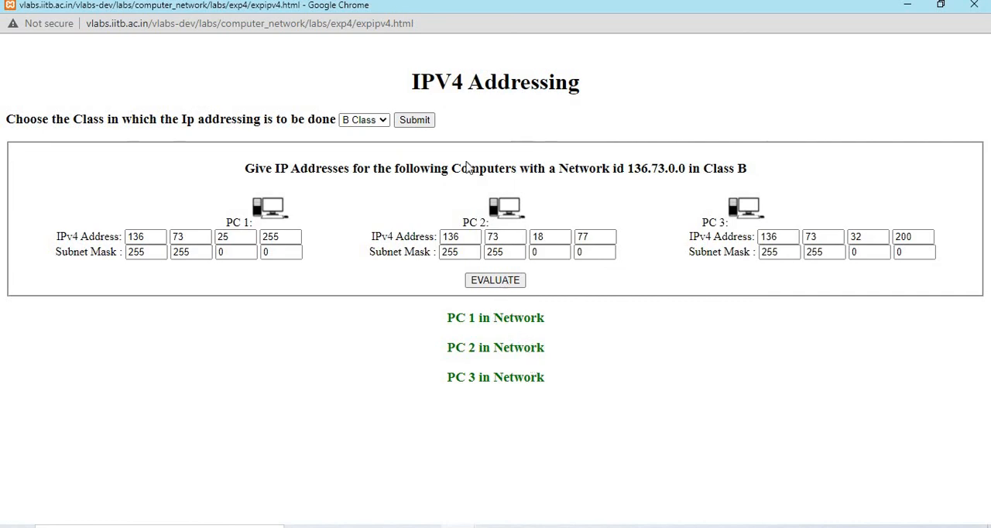
Switch the exercise to Class C and set PC 1's address to 214.29.219
click(364, 120)
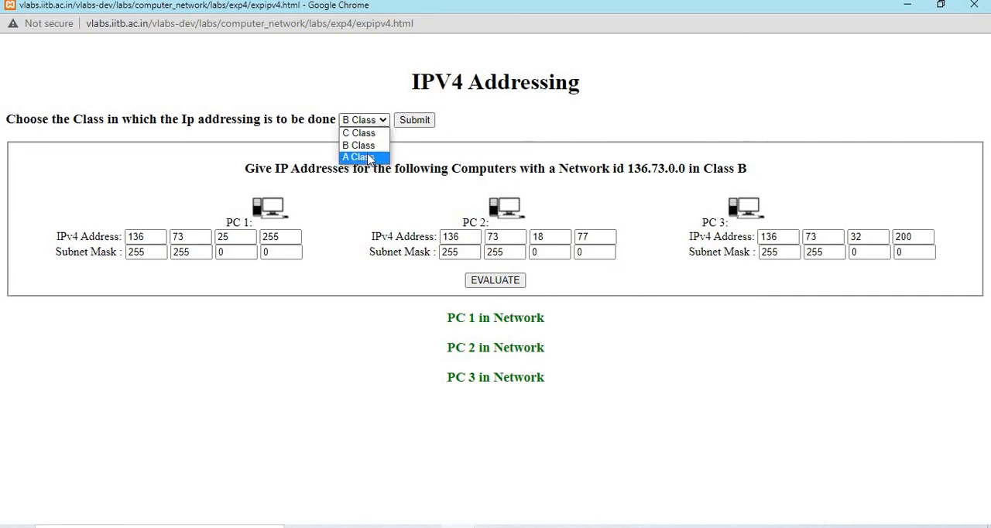
click(365, 156)
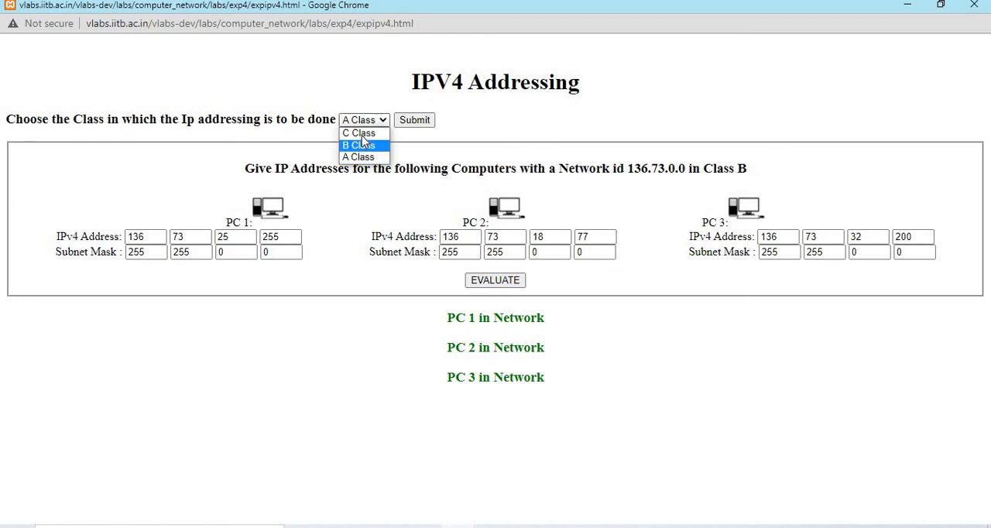
click(357, 132)
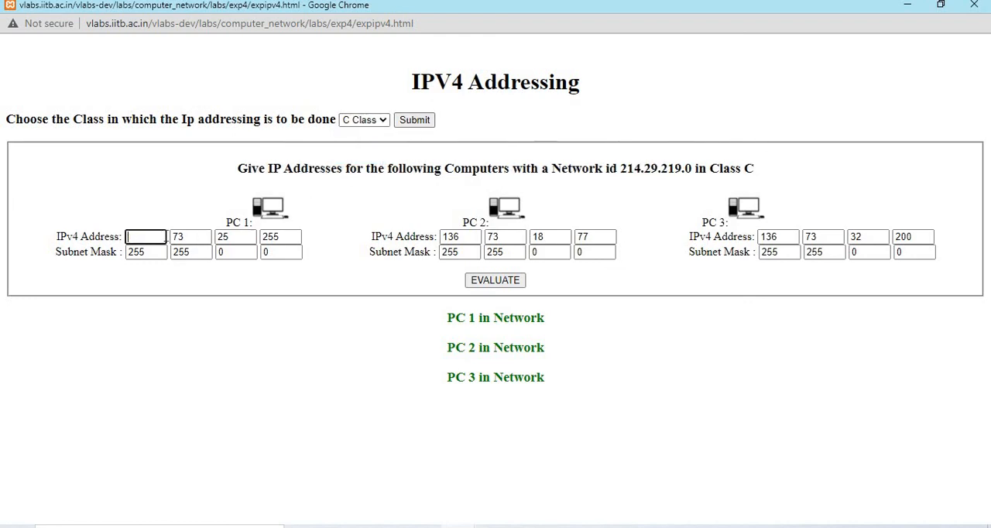
text(214)
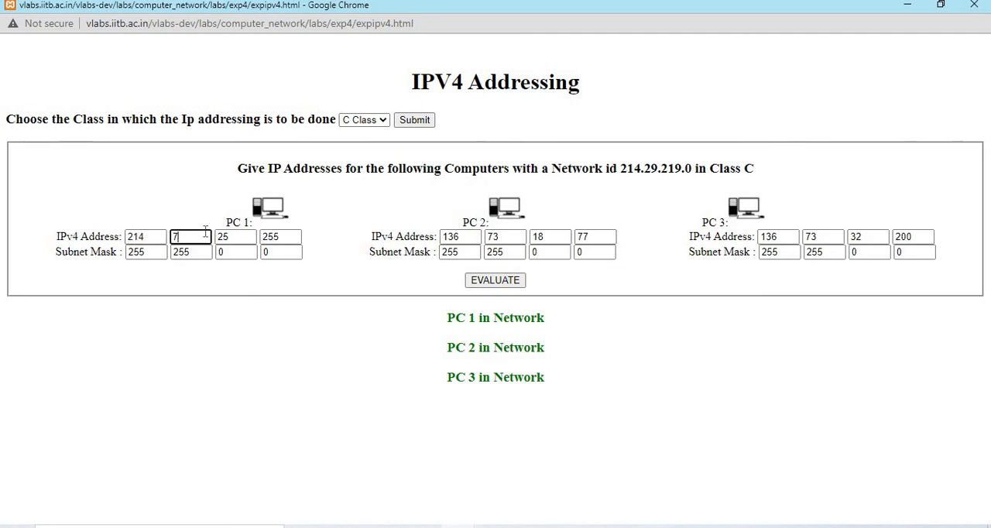
text(2)
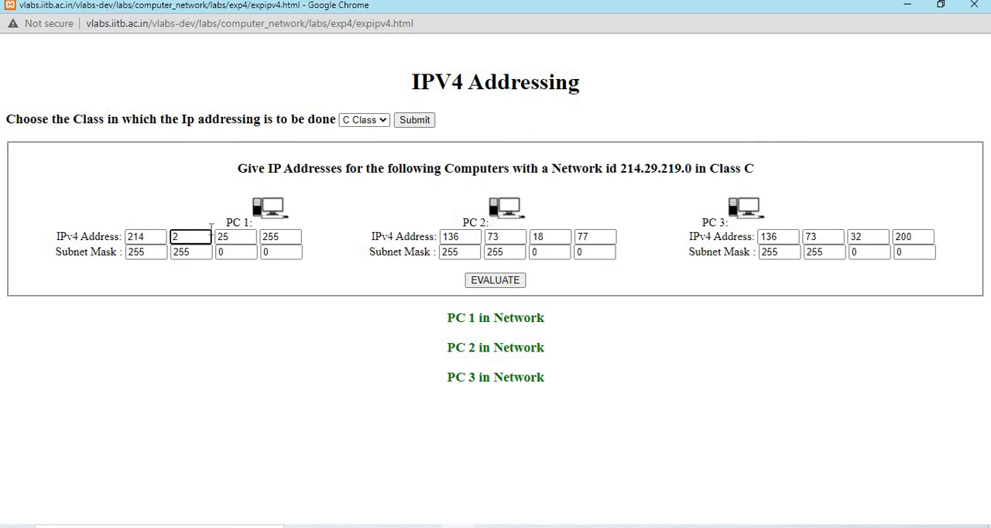
text(9)
click(236, 237)
text(2)
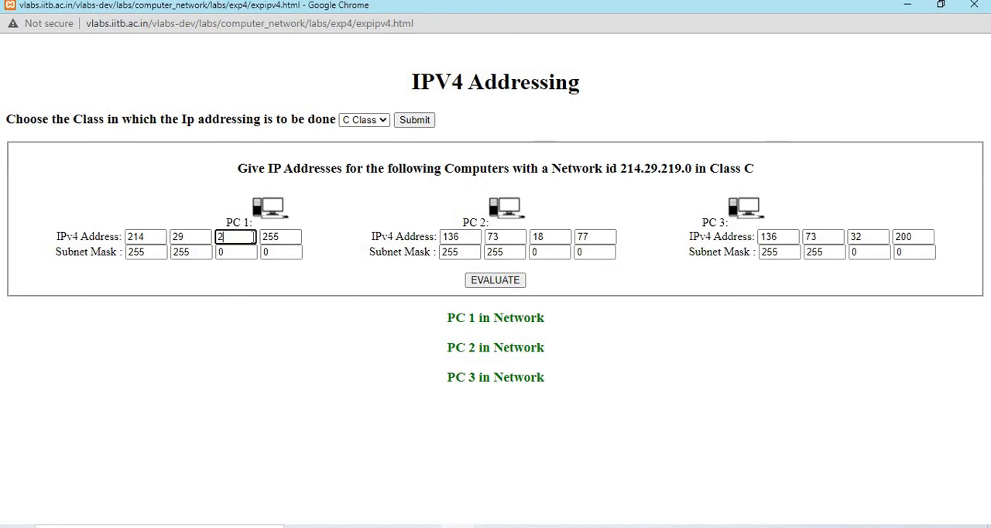
text(19)
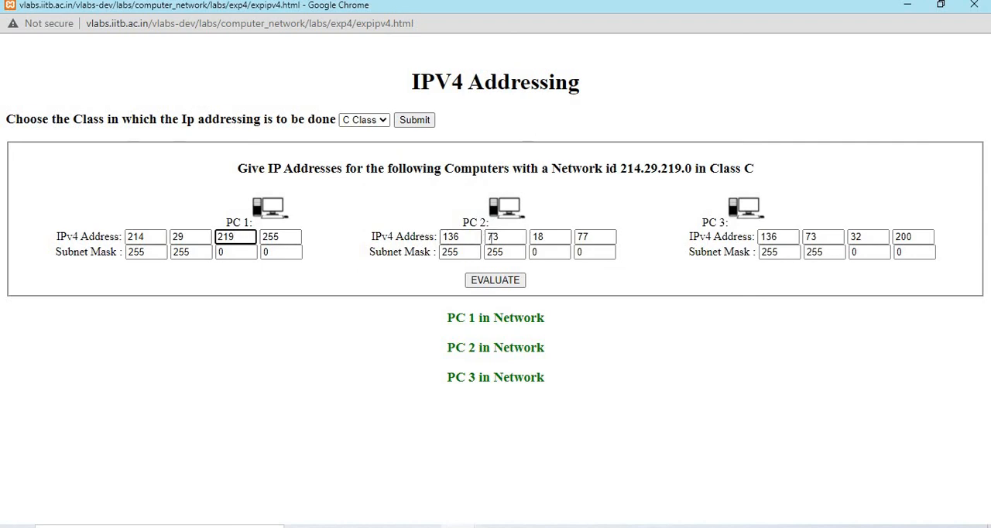
Set PC 2 and PC 3 addresses to start with 214.29.219
click(460, 236)
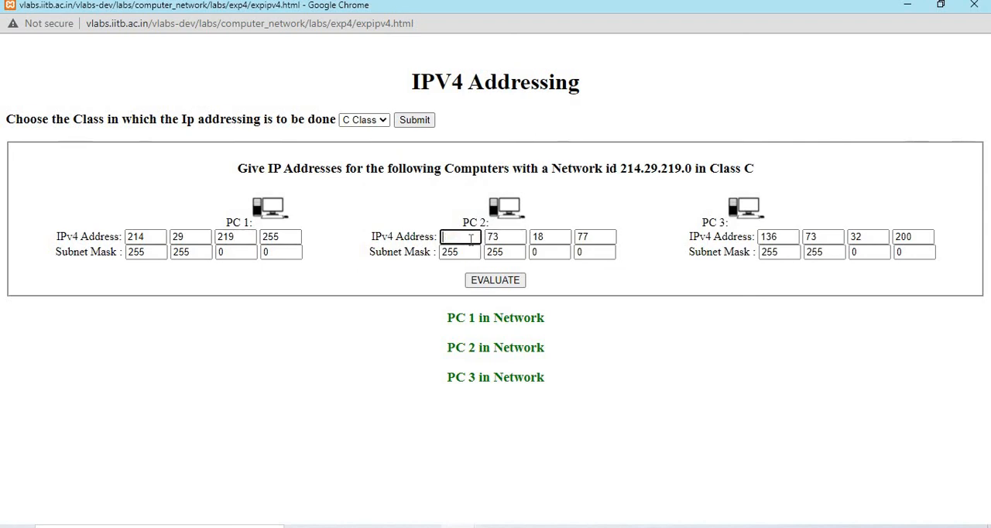
text(214)
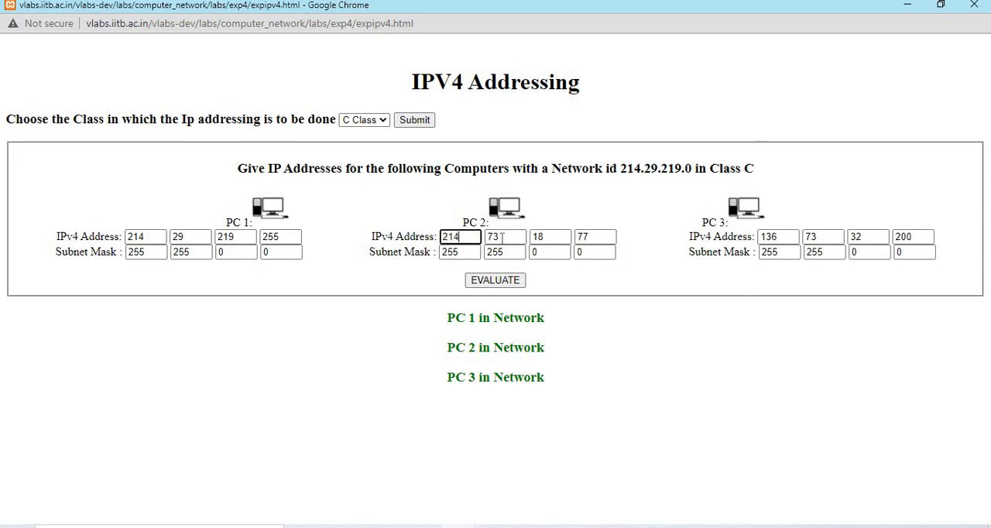
click(505, 236)
text(29)
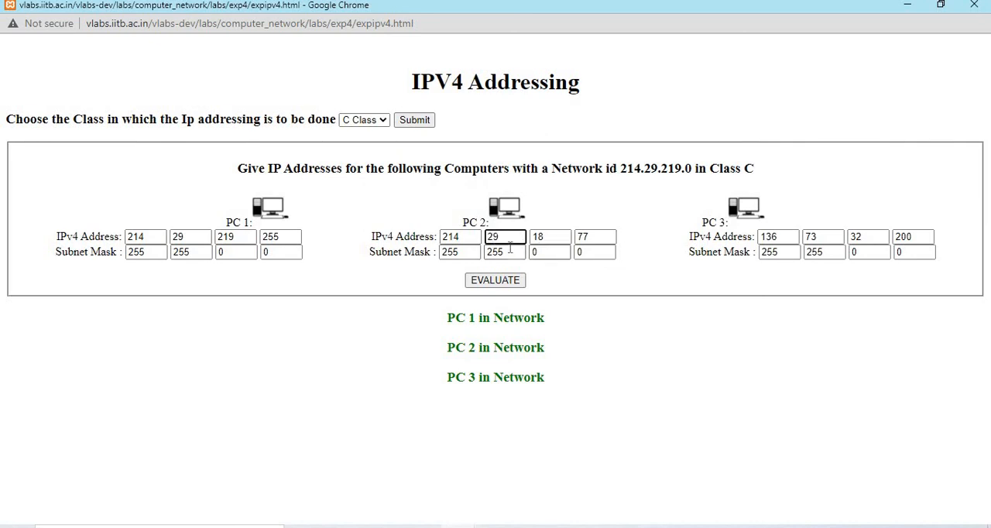
text(2)
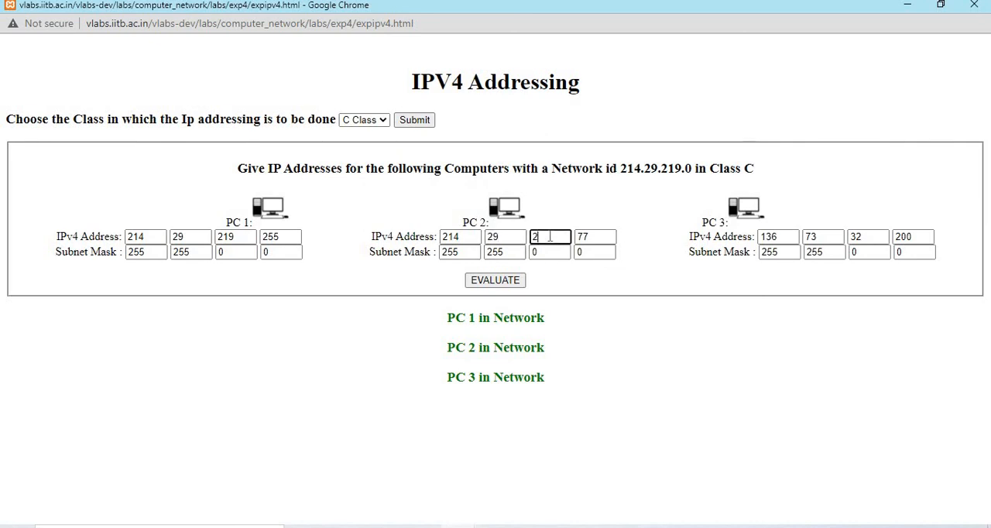
click(778, 236)
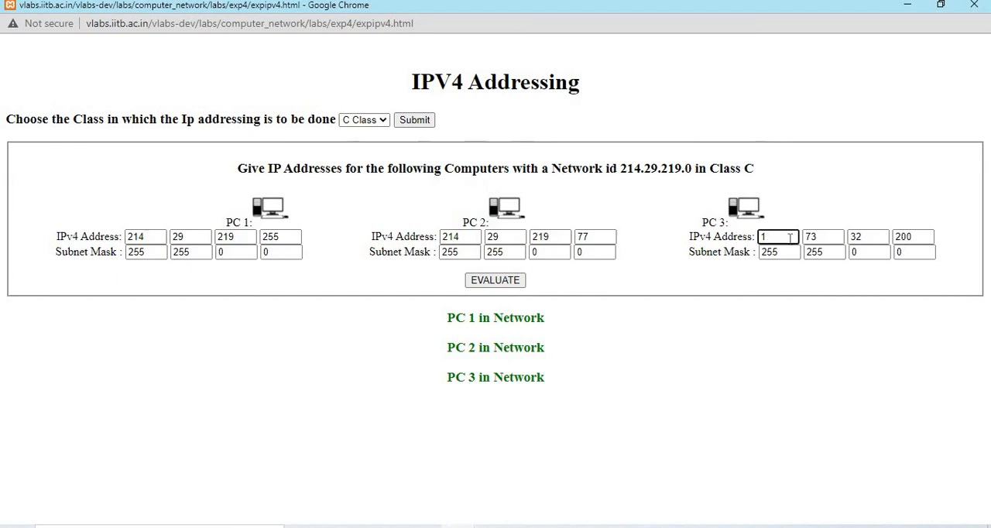
text(214)
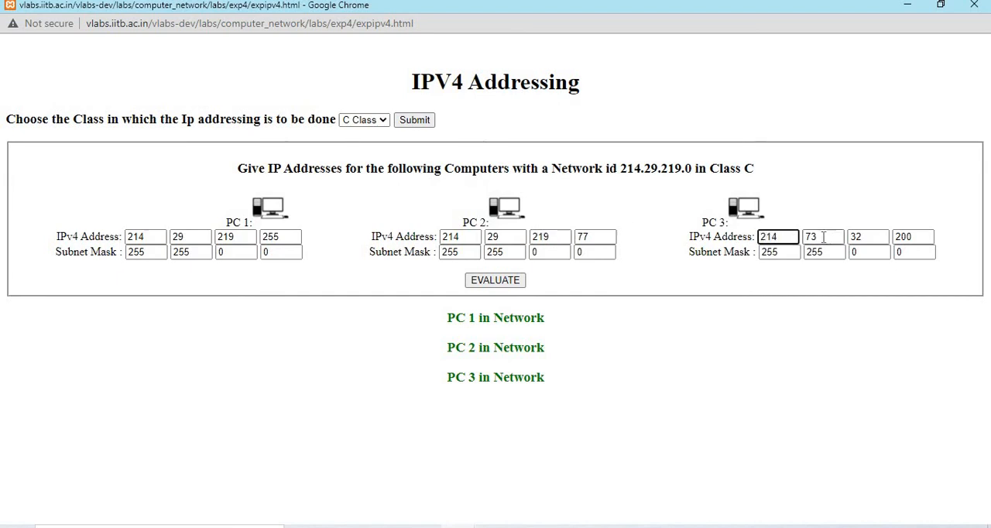
text(29)
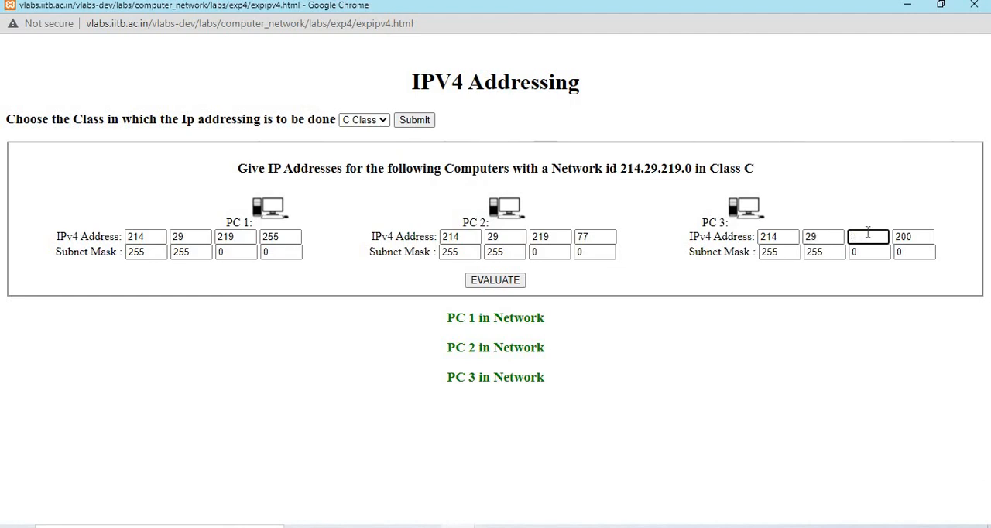
text(219)
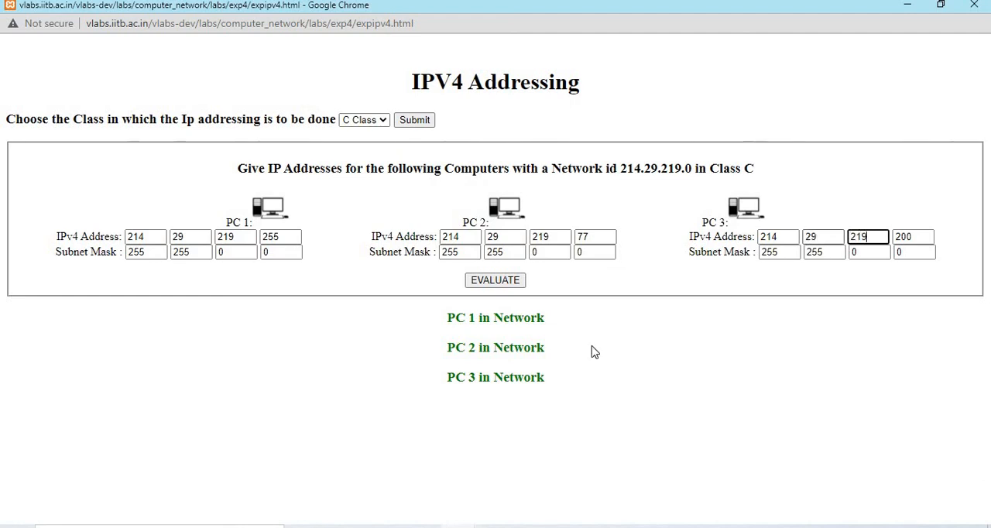
Evaluate, set each PC's third mask octet to 255, and re-evaluate
click(495, 280)
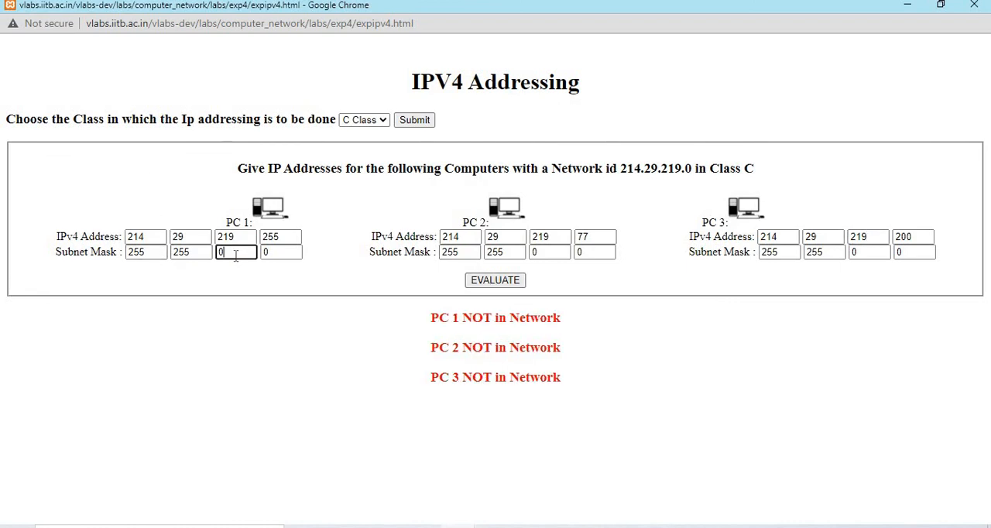
text(255)
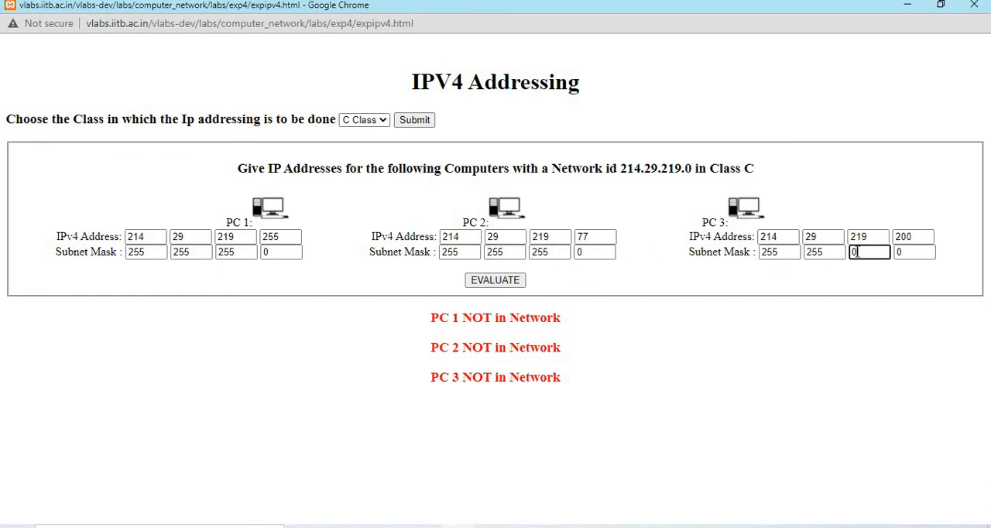
text(255)
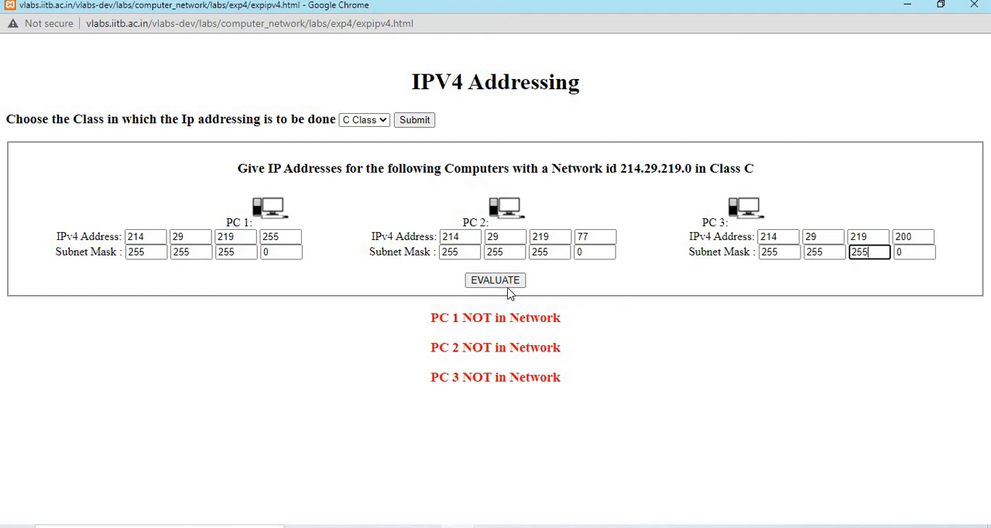
click(495, 280)
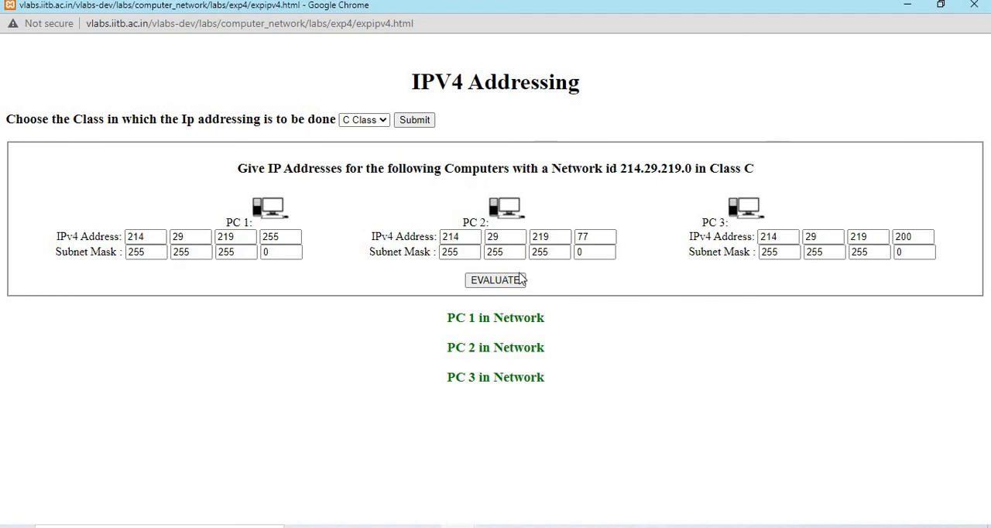
mouse_move(307, 105)
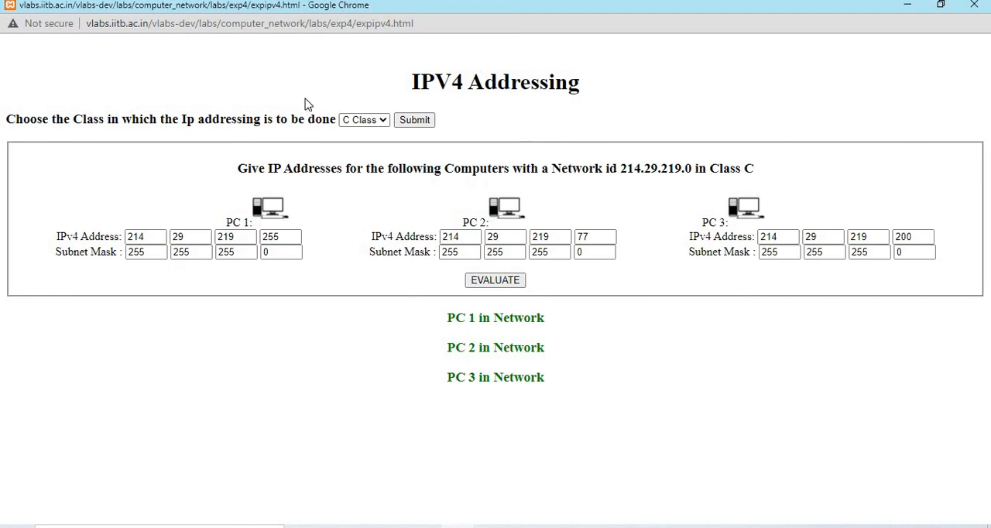
mouse_move(308, 67)
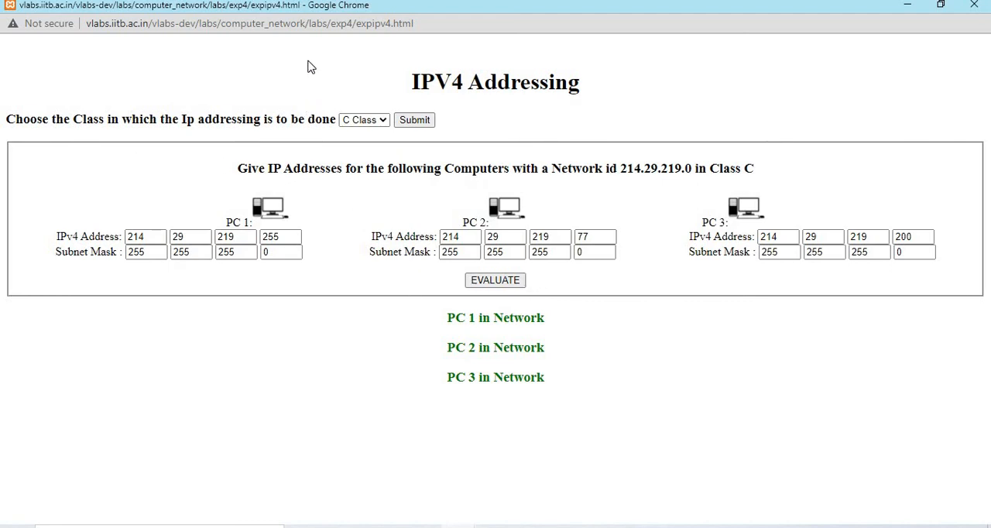